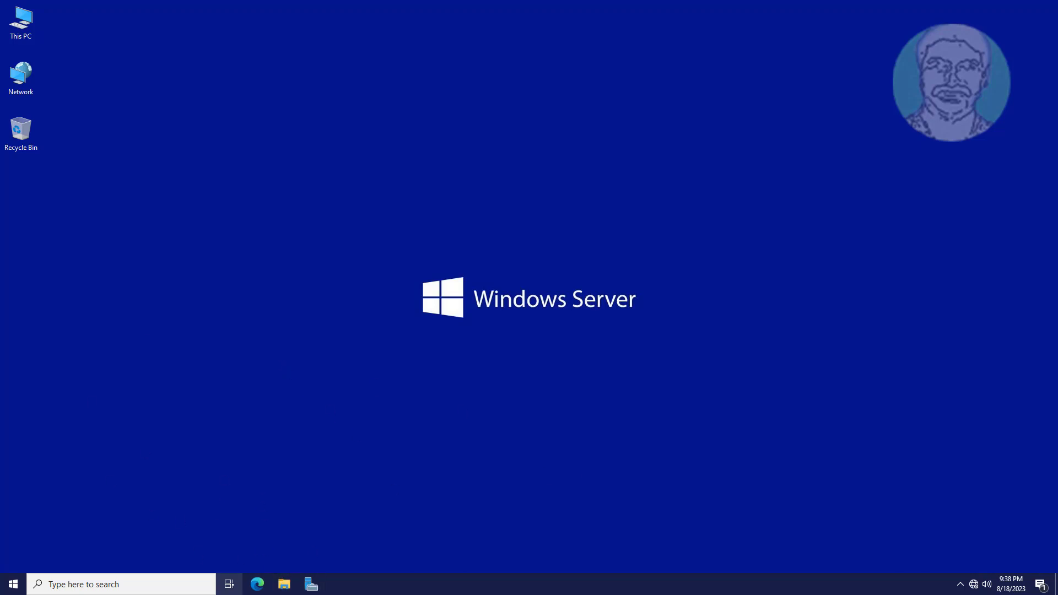
Create a new folder named CommonWallpaper at the root of Local Disk (C:).
click(283, 584)
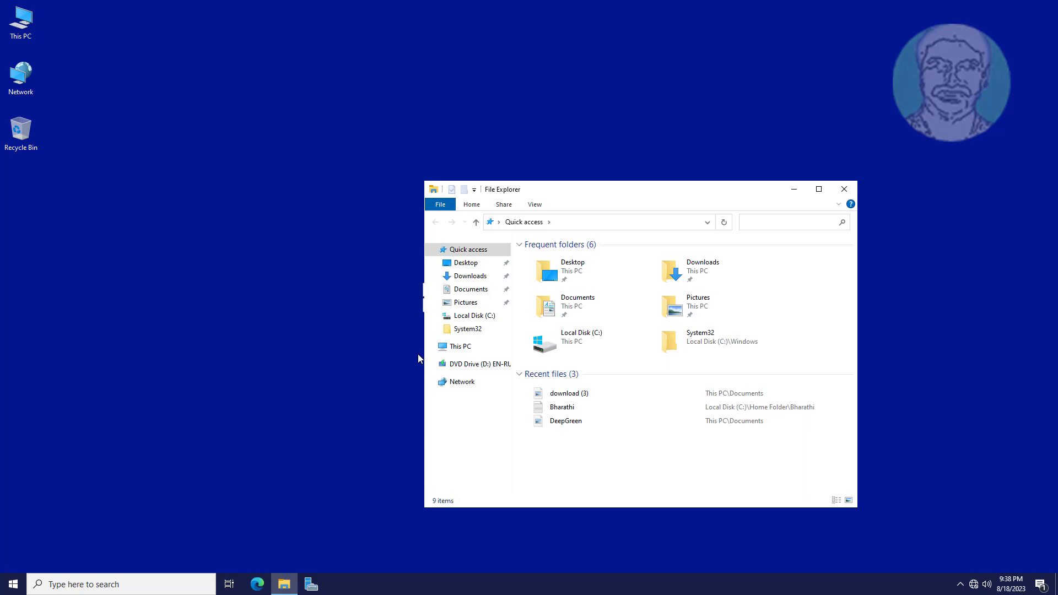
click(458, 346)
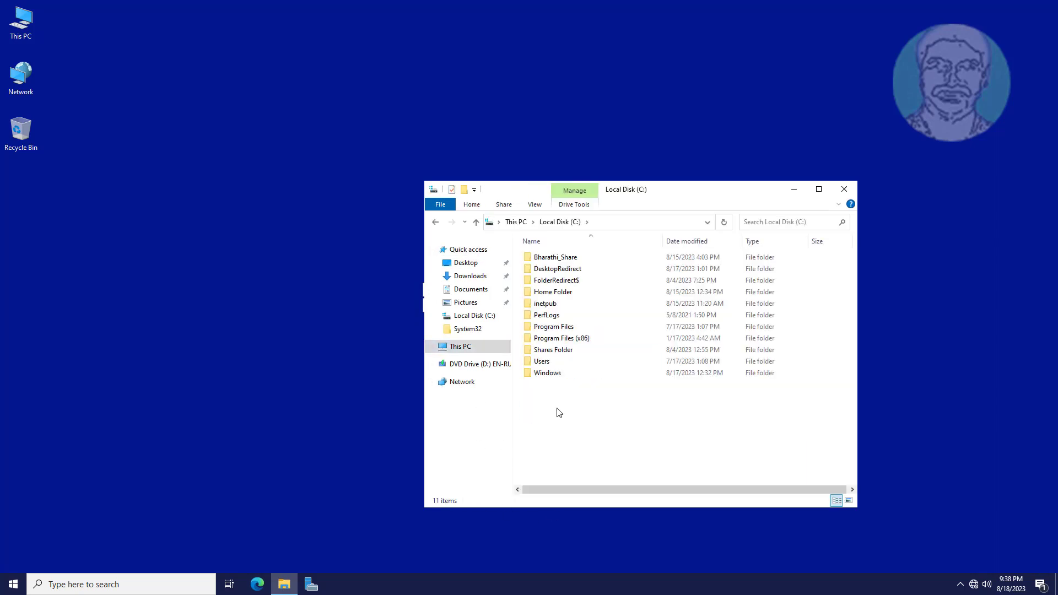
right_click(559, 412)
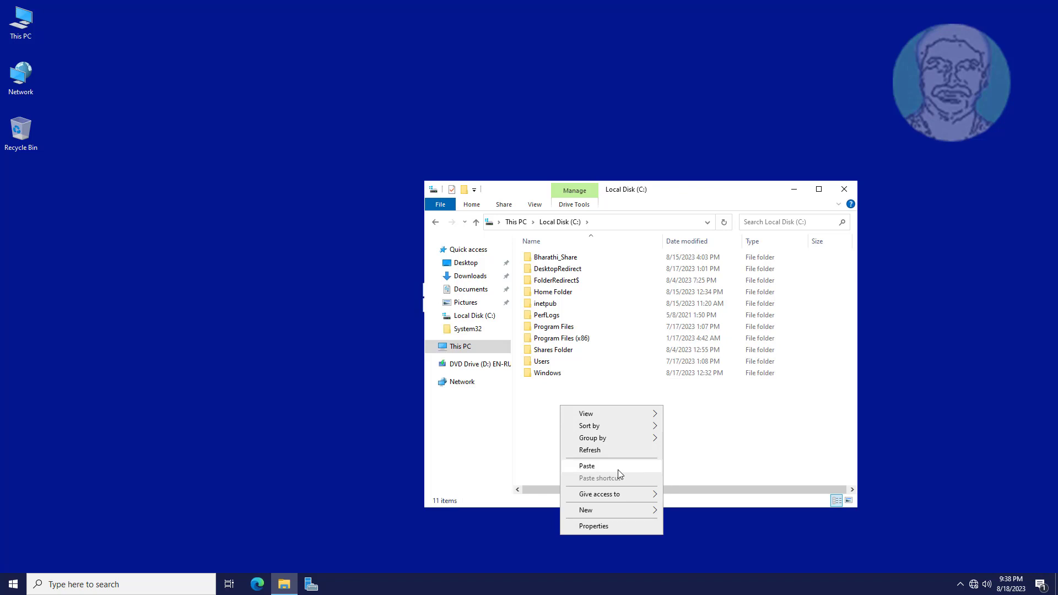
click(708, 533)
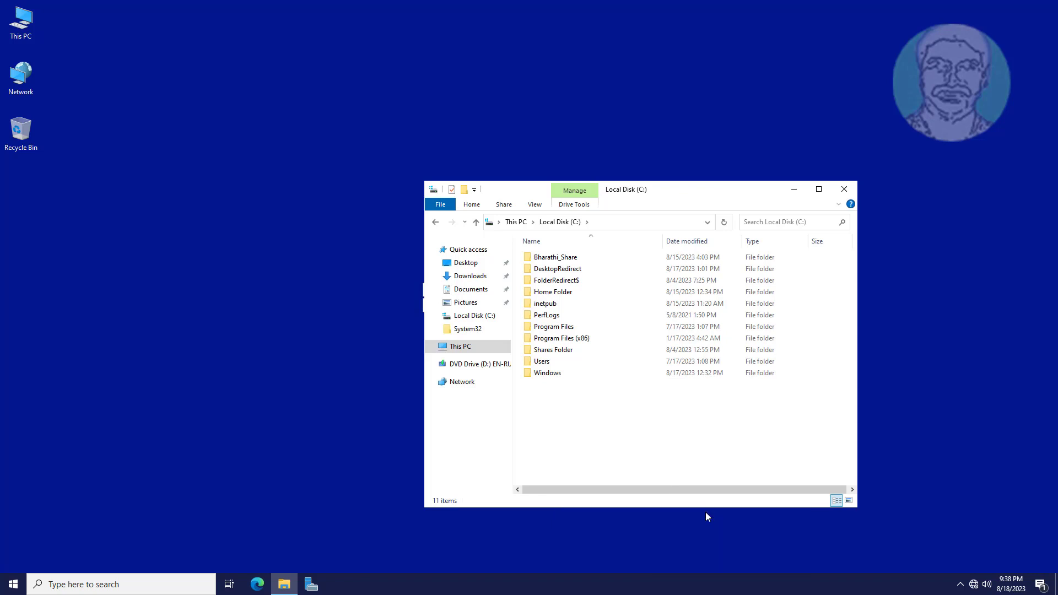
text(CommonWallpaper)
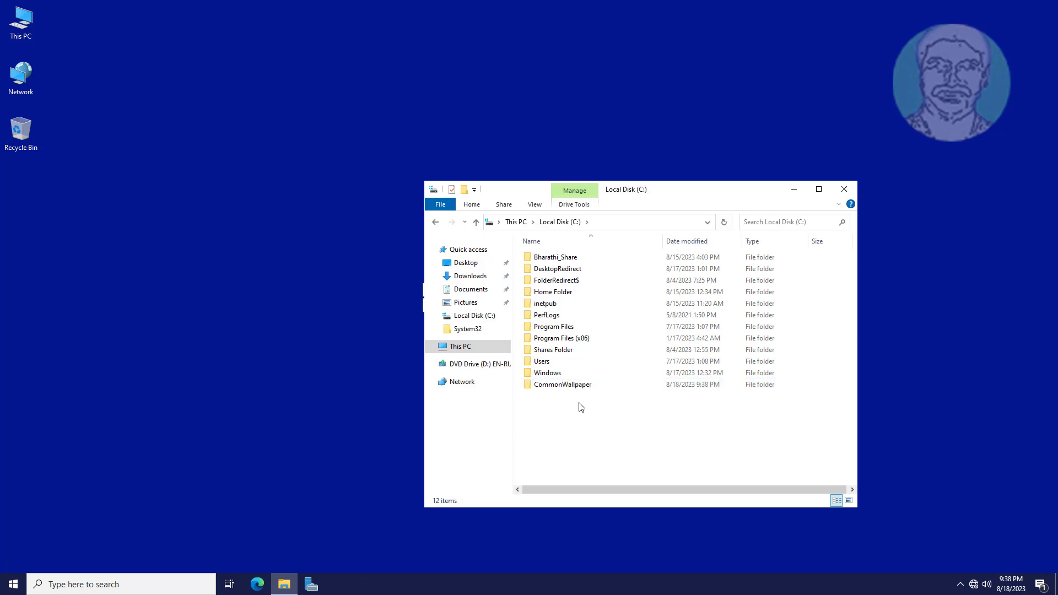
Turn on Advanced Sharing for the CommonWallpaper folder from its Sharing properties.
right_click(564, 383)
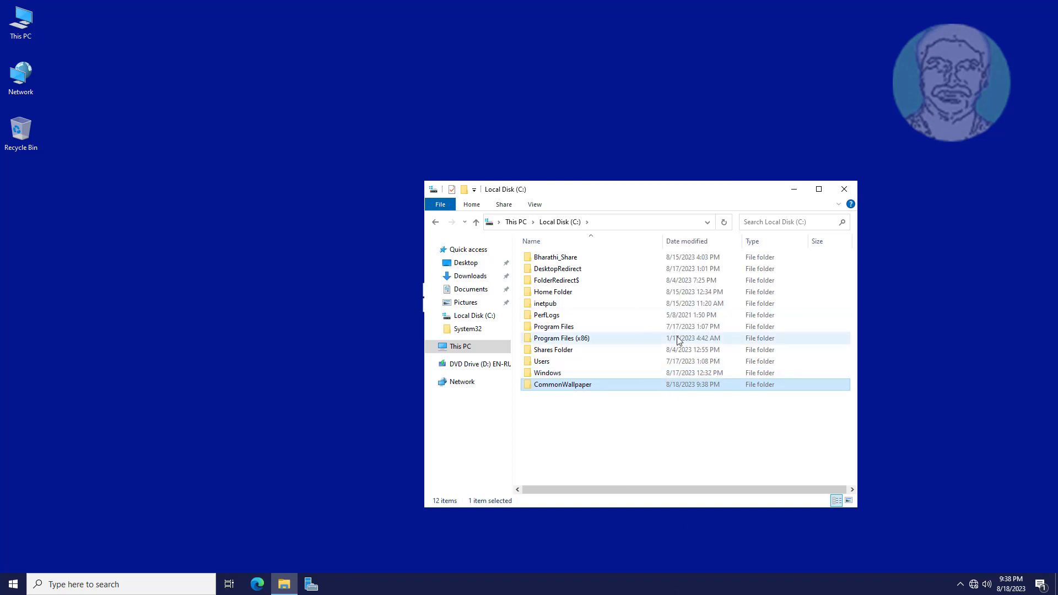
click(639, 328)
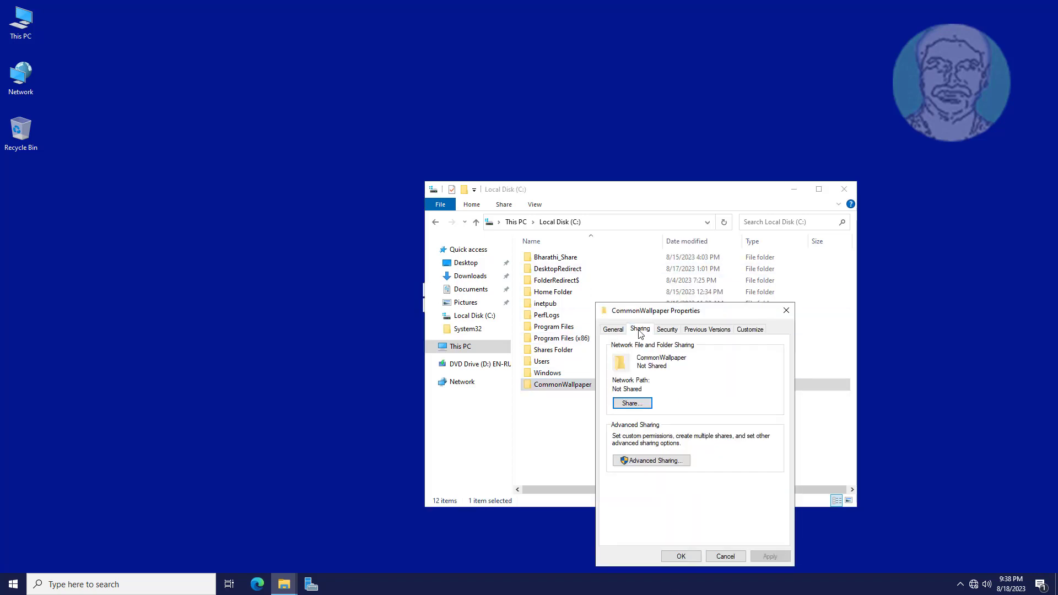
click(652, 461)
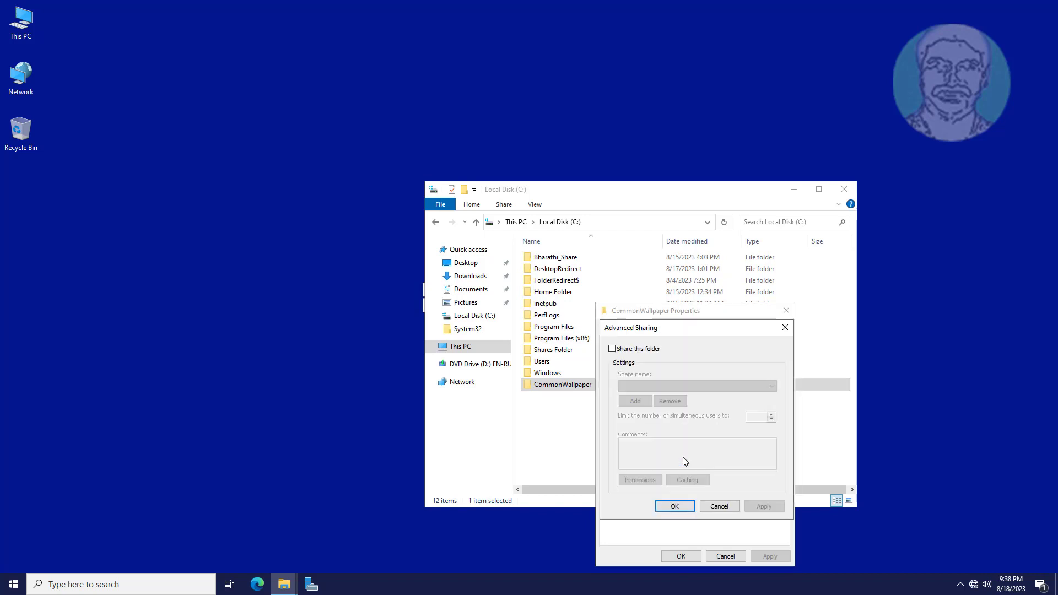
click(612, 349)
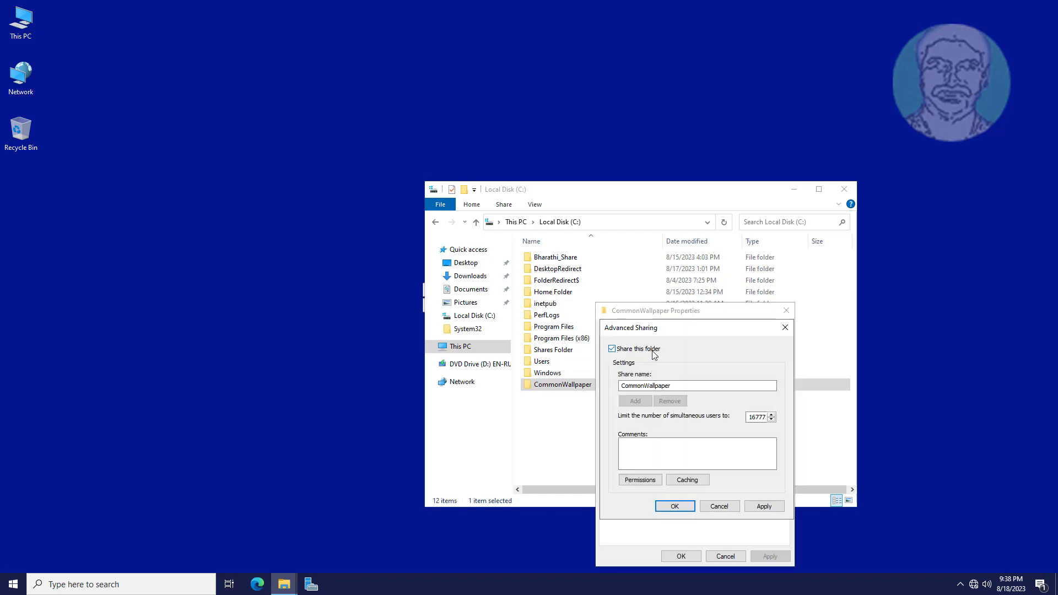
Grant Everyone Read access on the share and confirm the sharing settings.
click(640, 479)
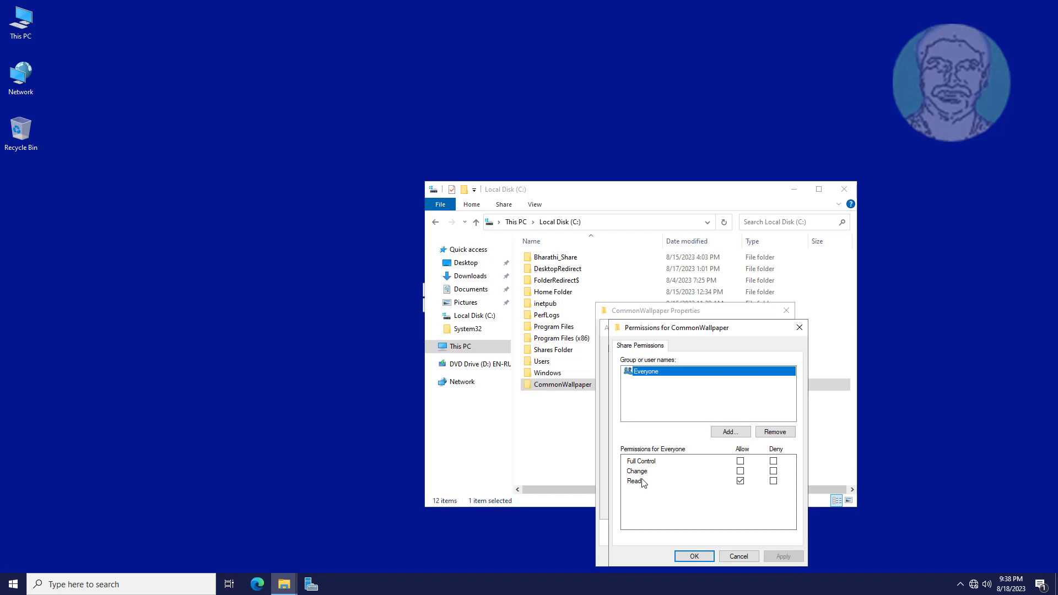
click(741, 481)
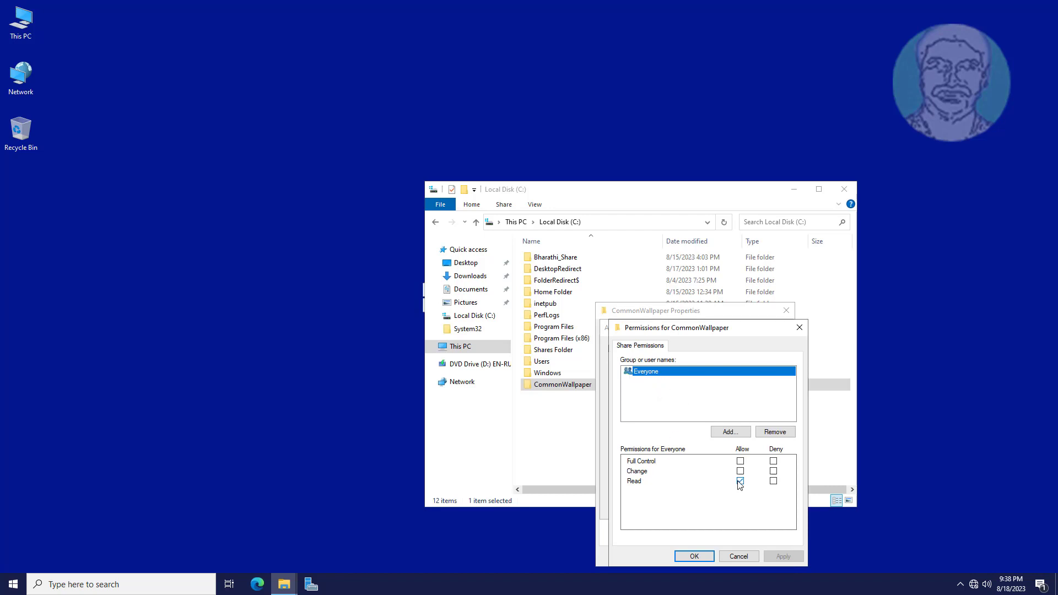
click(741, 481)
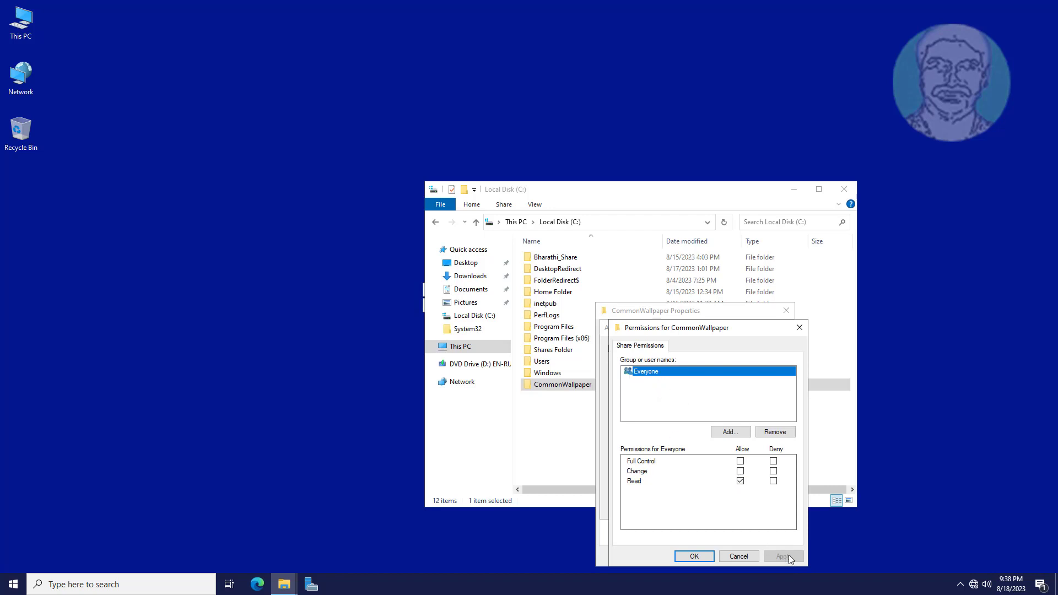
click(695, 556)
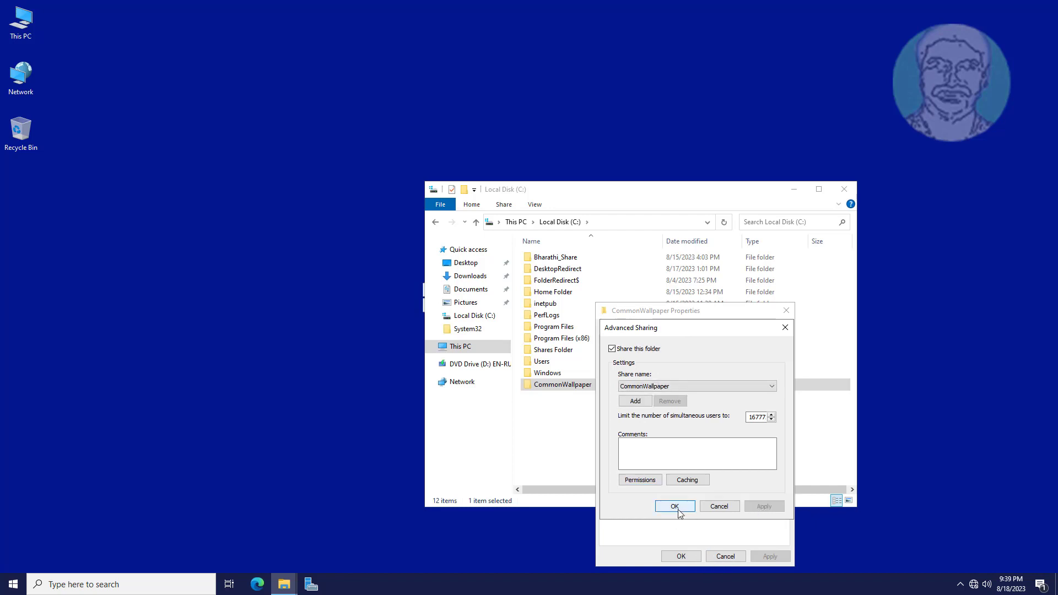
click(675, 506)
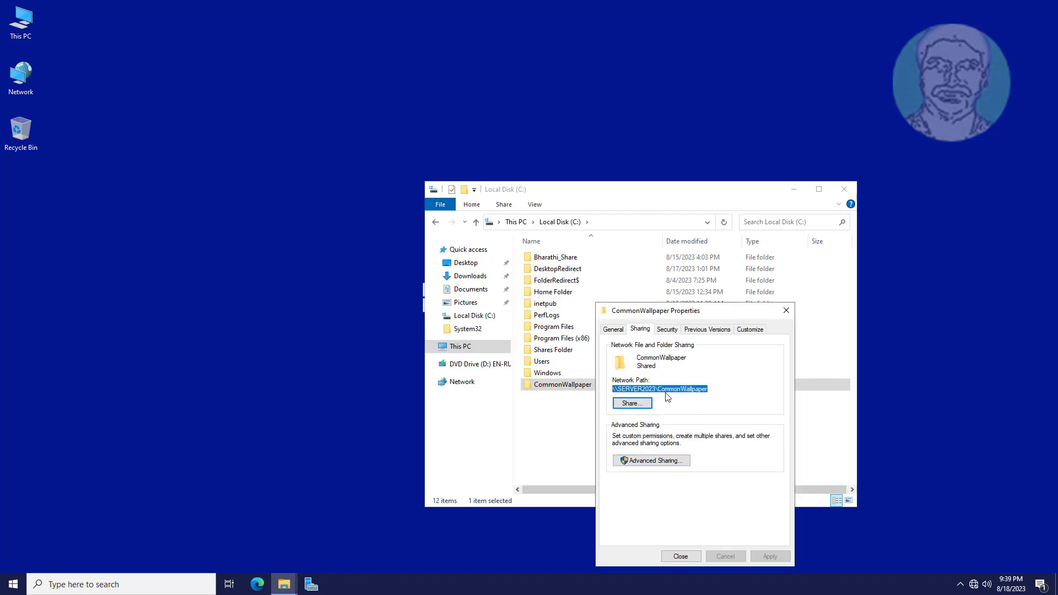
mouse_move(689, 347)
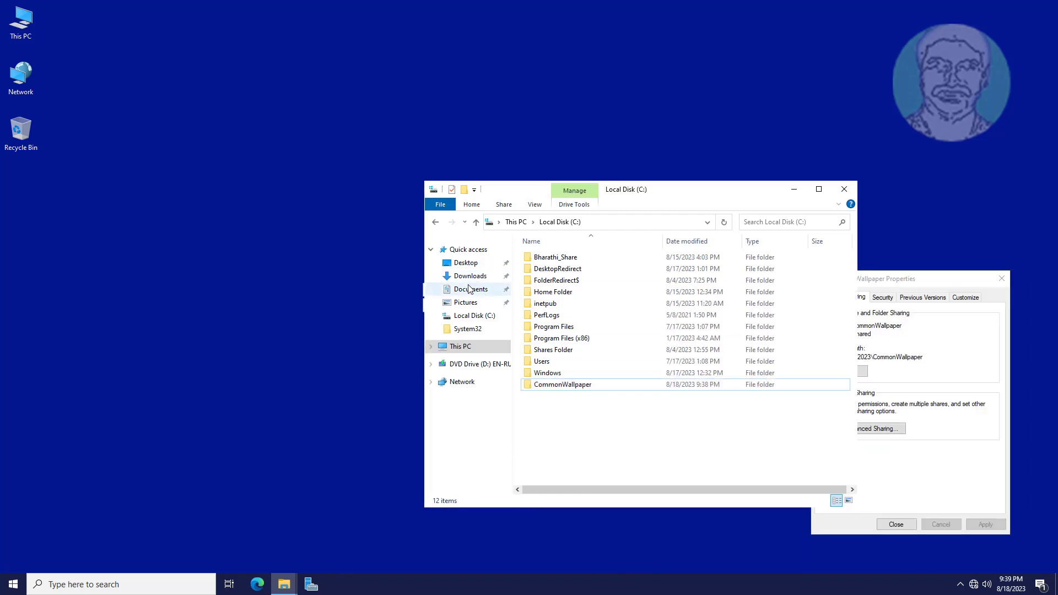
Copy the AnnularEclipse image from Documents into C:\CommonWallpaper.
click(470, 289)
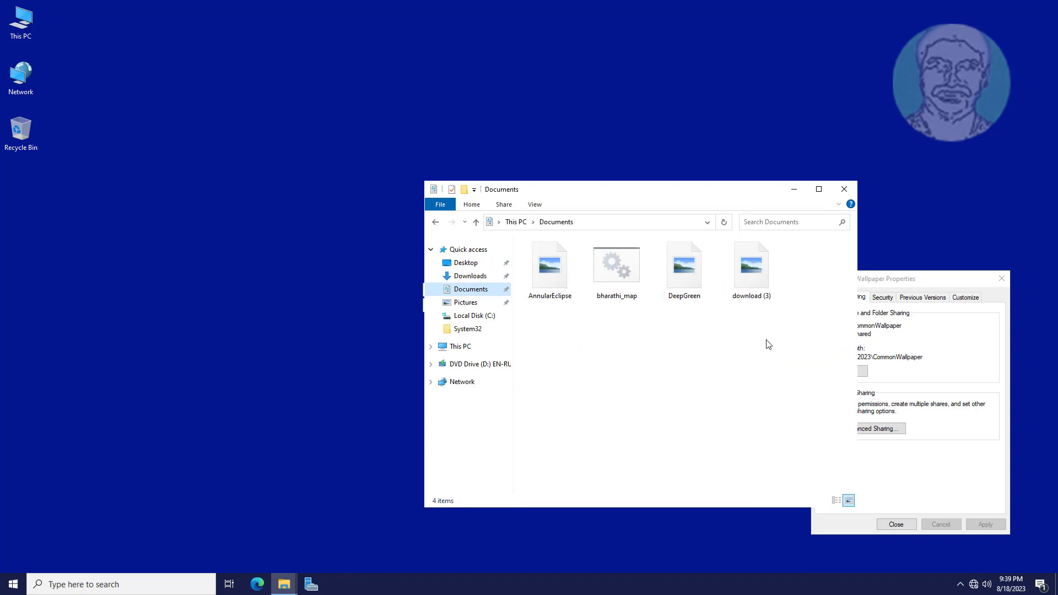
click(550, 265)
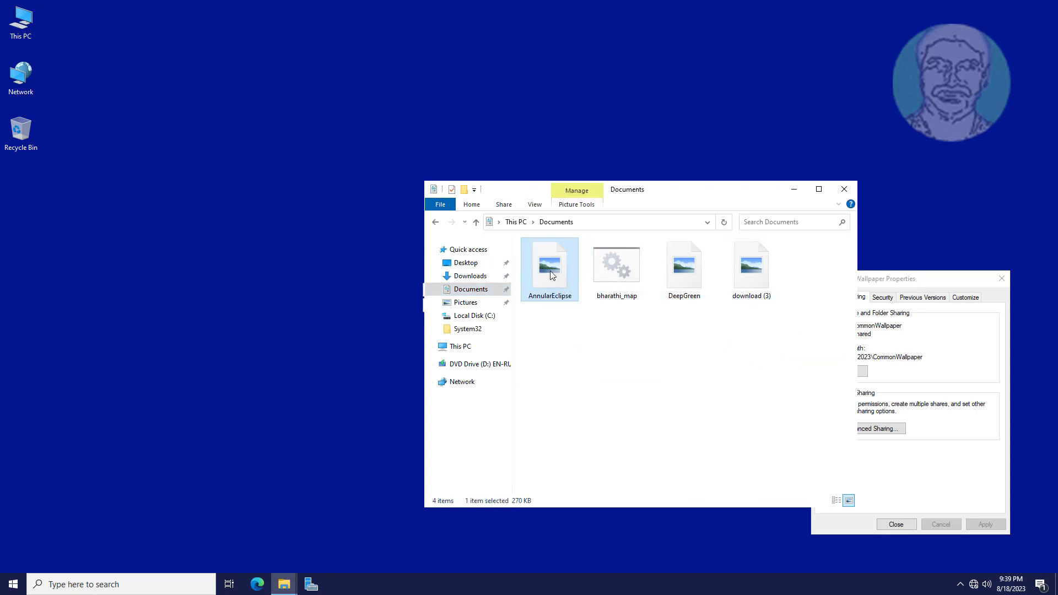
double_click(549, 268)
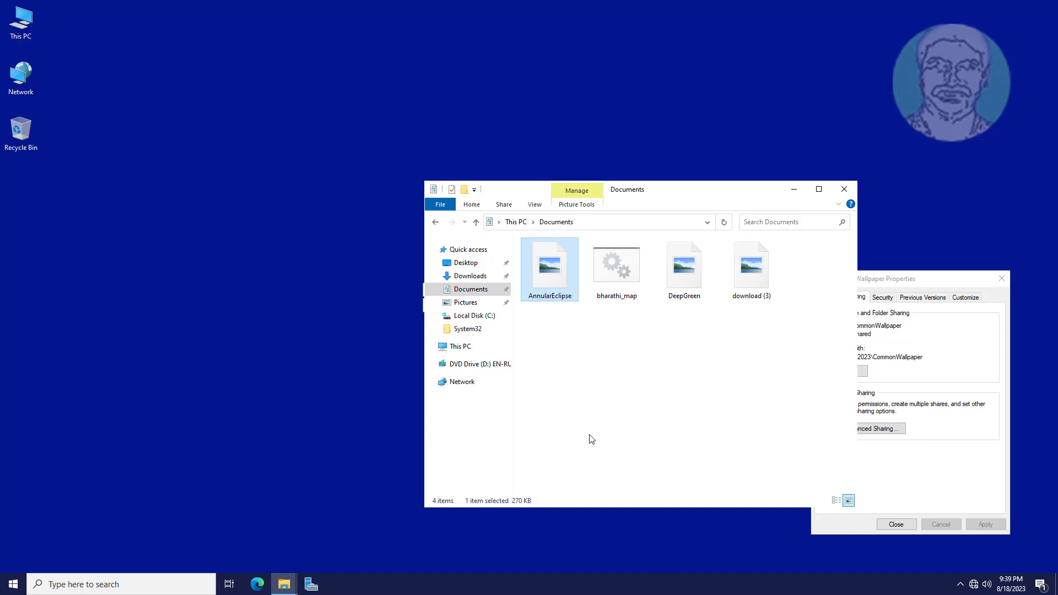
mouse_move(432, 333)
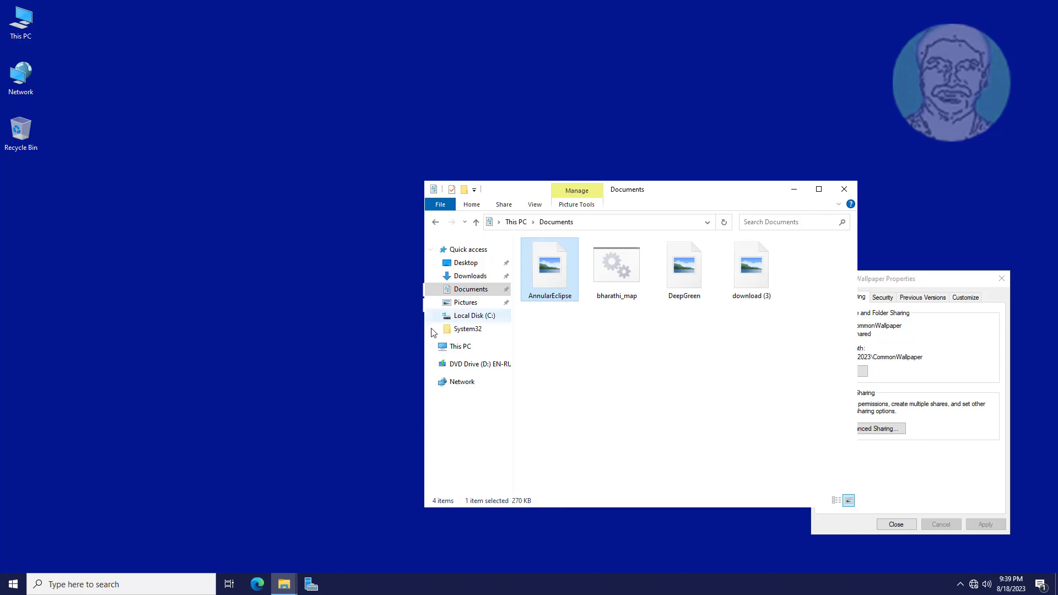
click(475, 315)
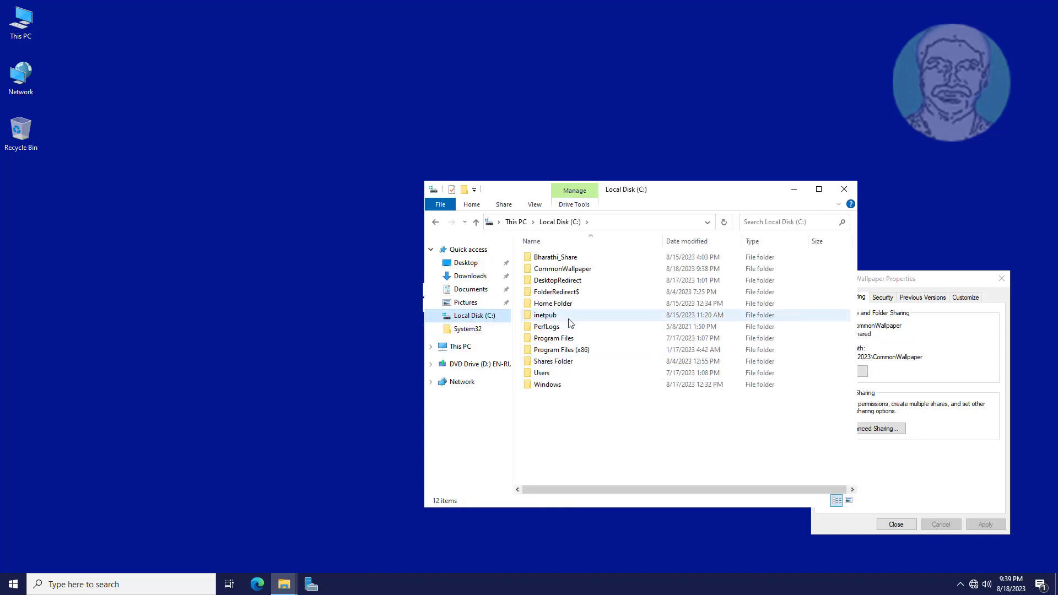
double_click(562, 268)
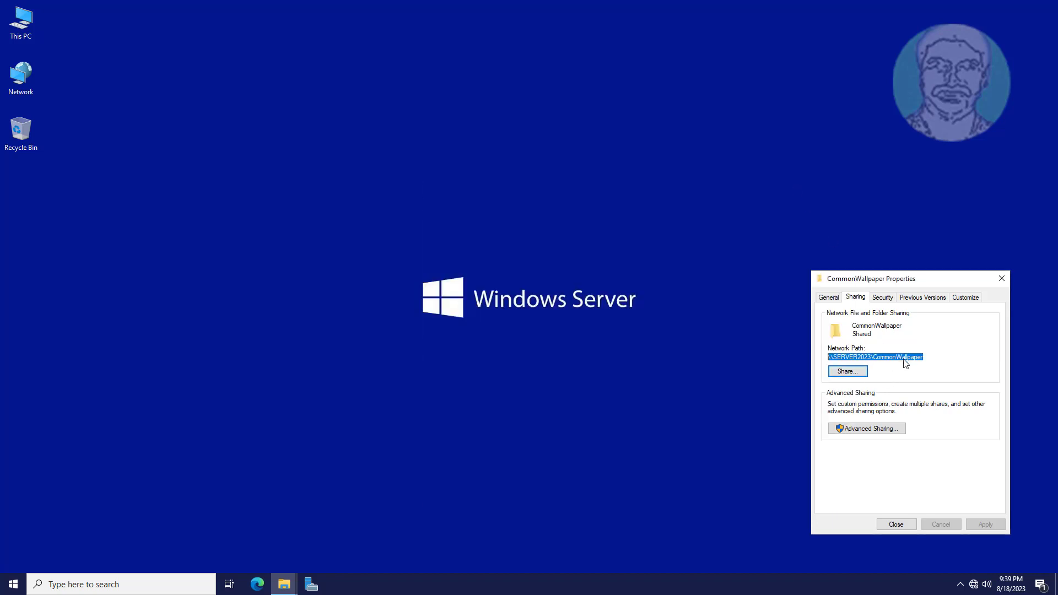
mouse_move(894, 378)
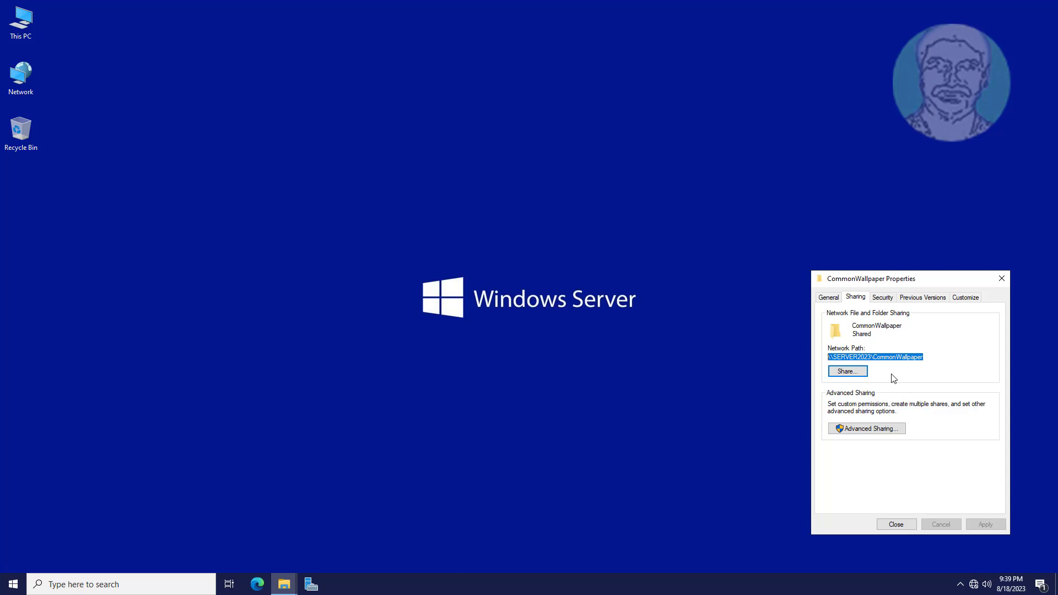
Close CommonWallpaper Properties and bring up Server Manager's Tools list.
click(896, 525)
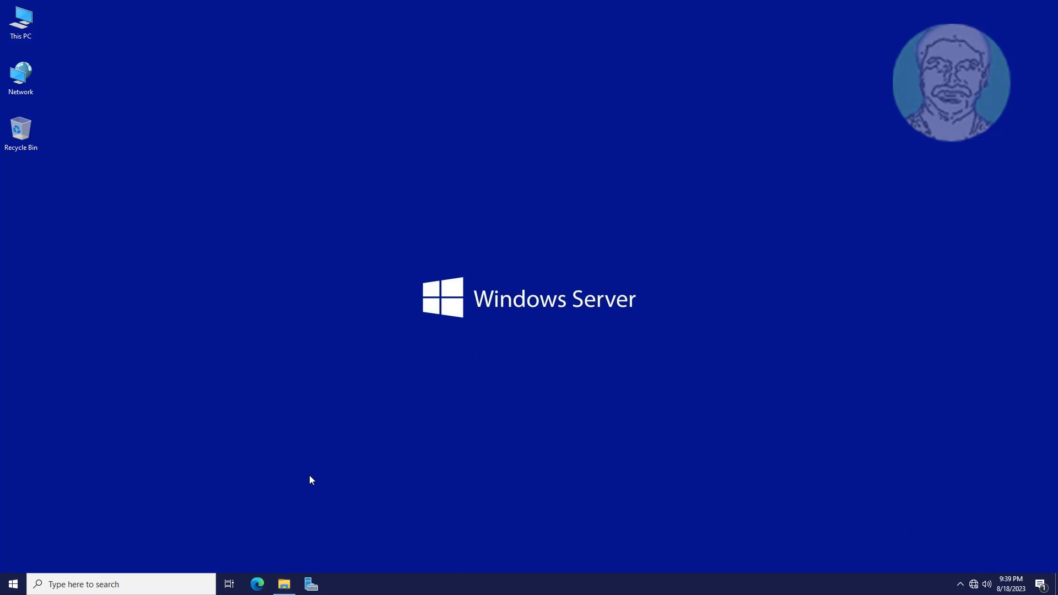
click(311, 584)
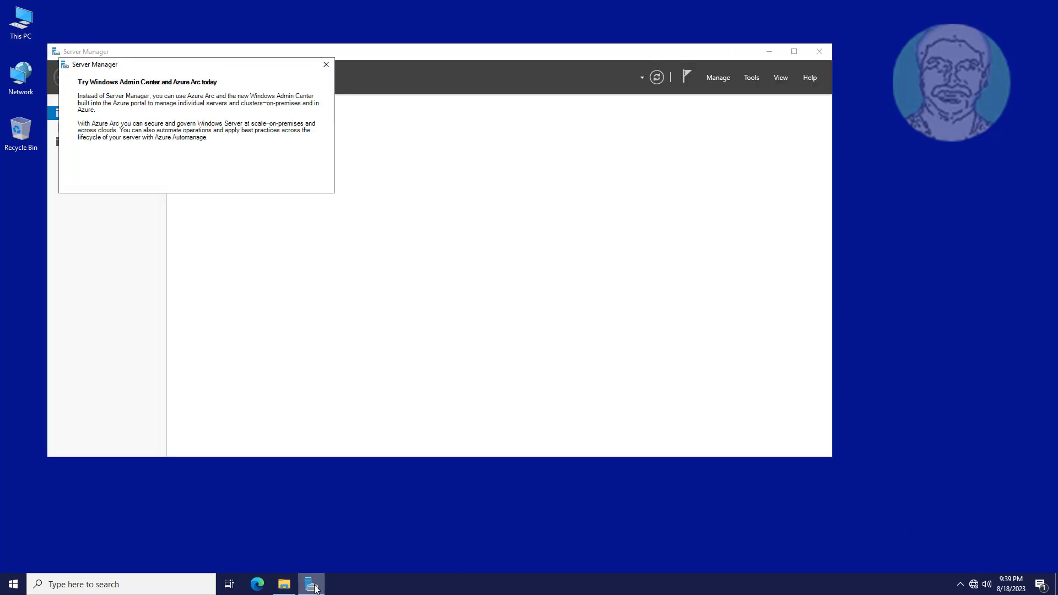
click(324, 65)
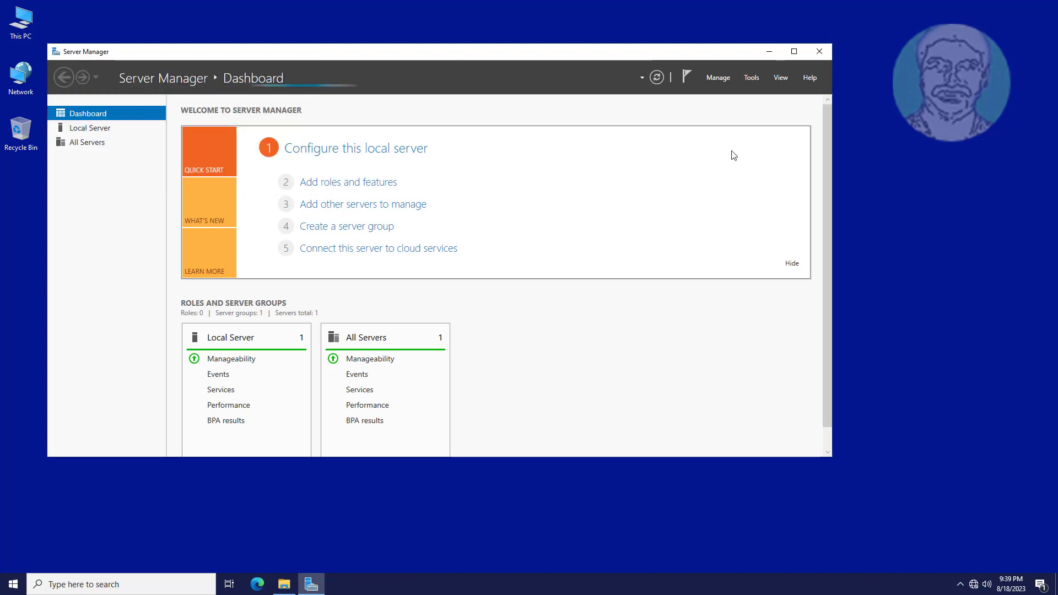
click(751, 77)
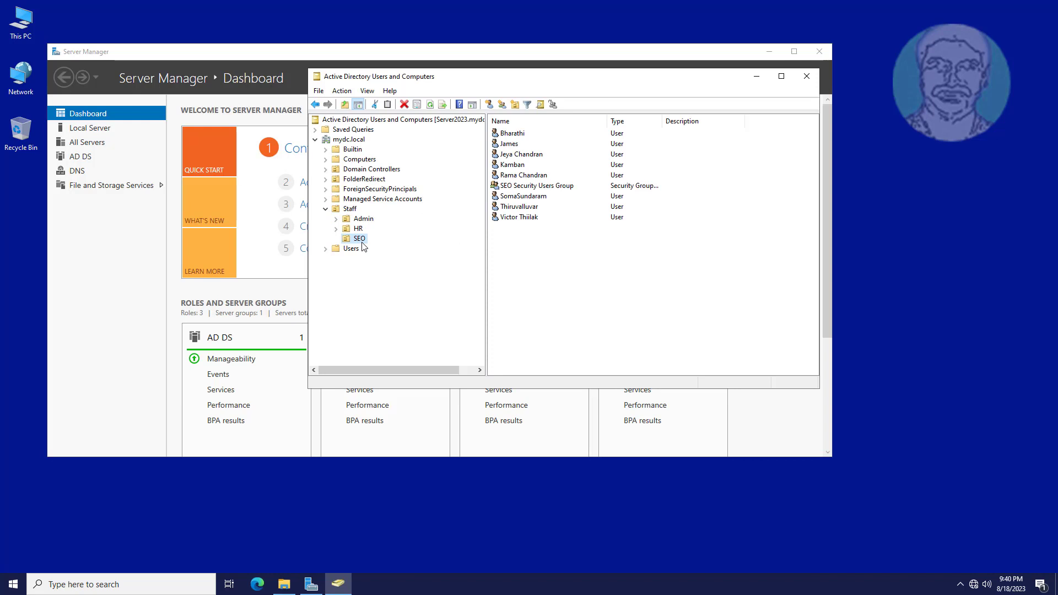
mouse_move(563, 199)
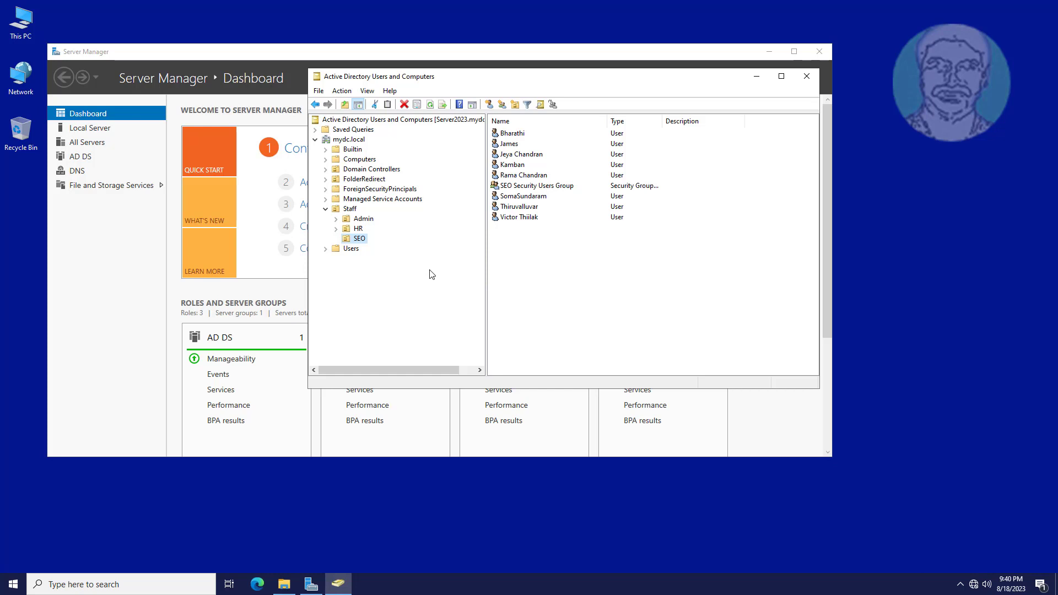
mouse_move(500, 216)
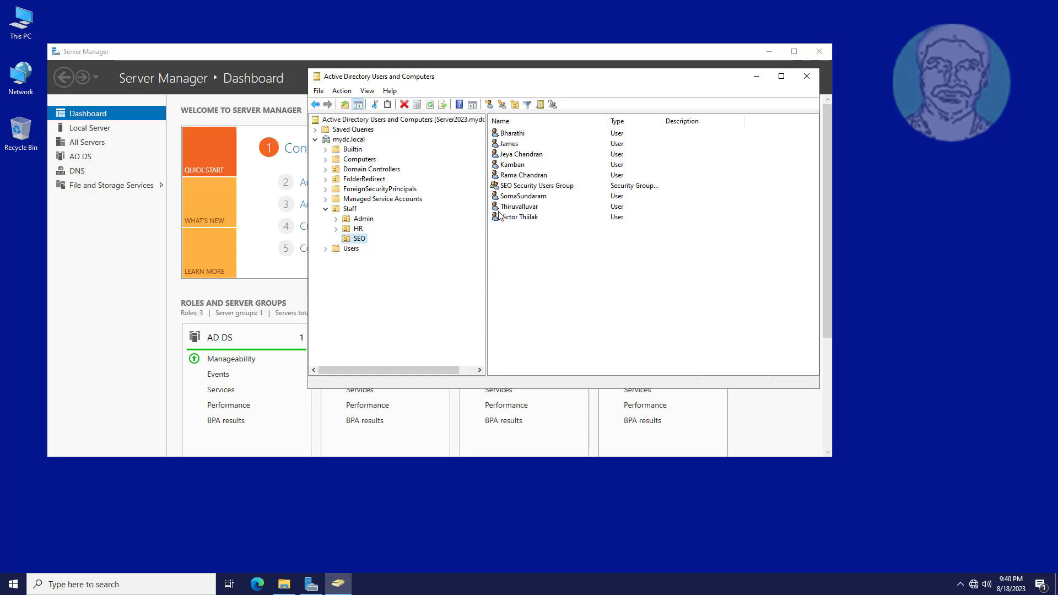
Review the SEO Security Users Group's members and close its properties.
click(538, 186)
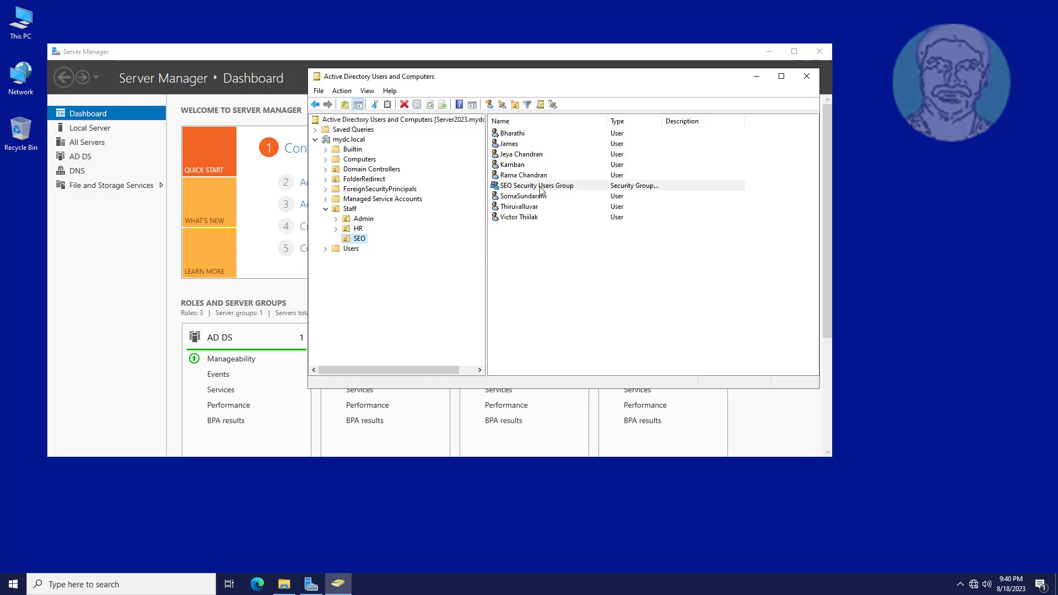
double_click(537, 185)
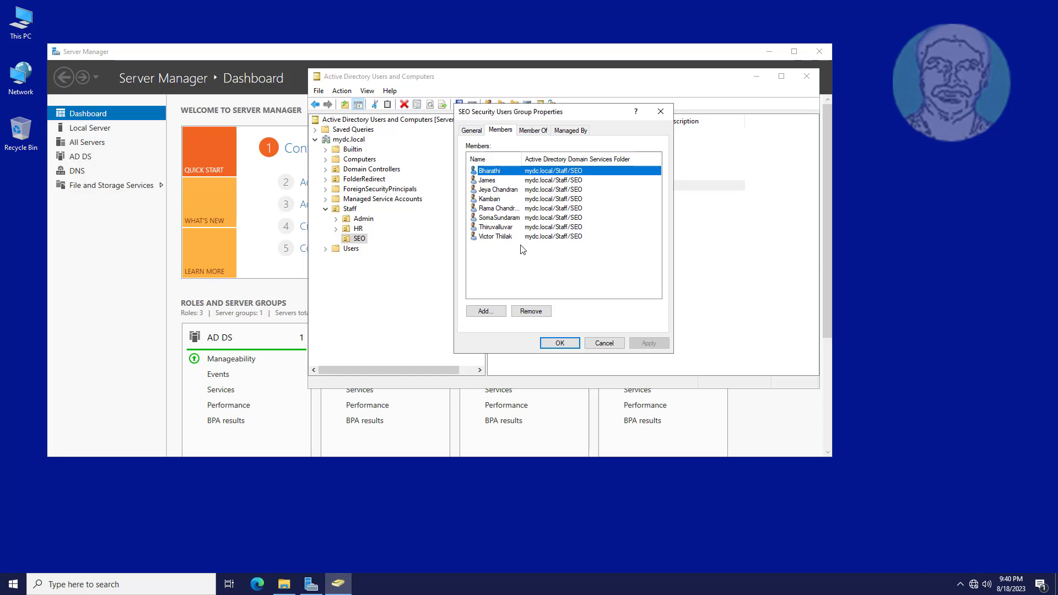
click(559, 343)
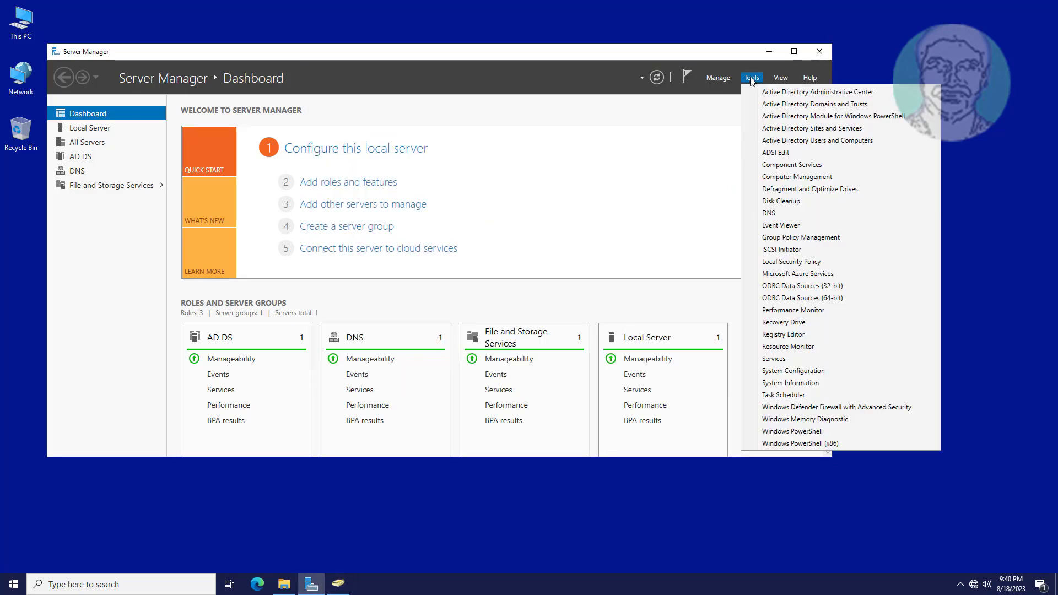
mouse_move(800, 237)
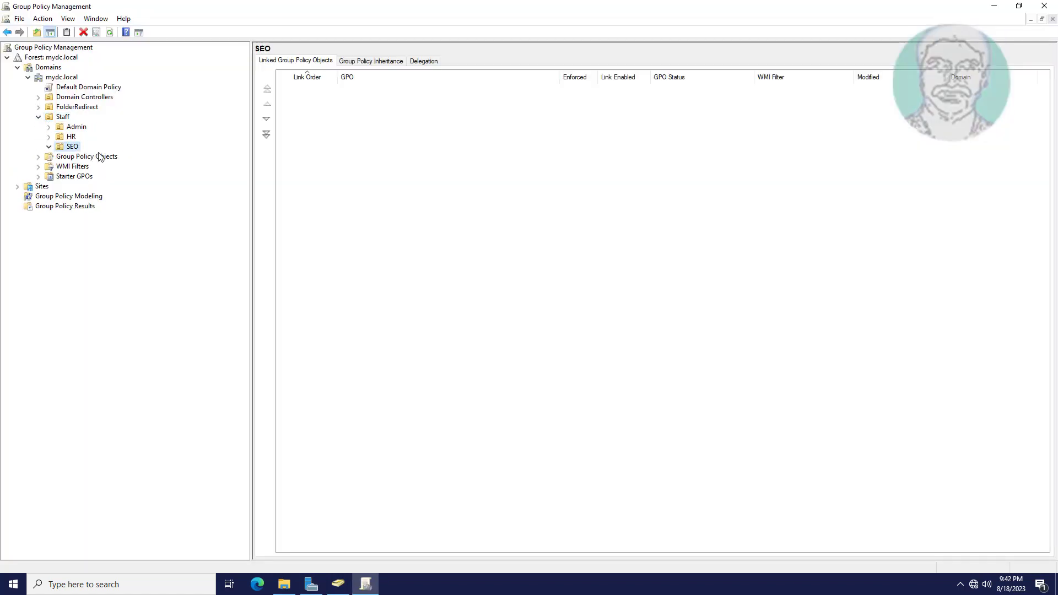
Create and link a GPO named Common Wallpaper Policy on the SEO unit and select it.
right_click(71, 145)
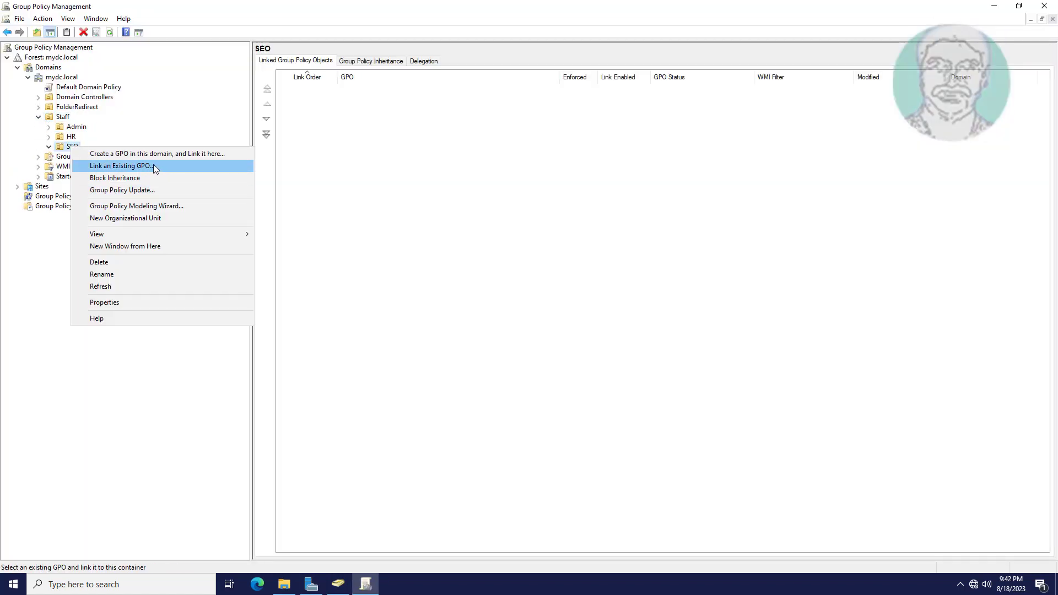
click(130, 153)
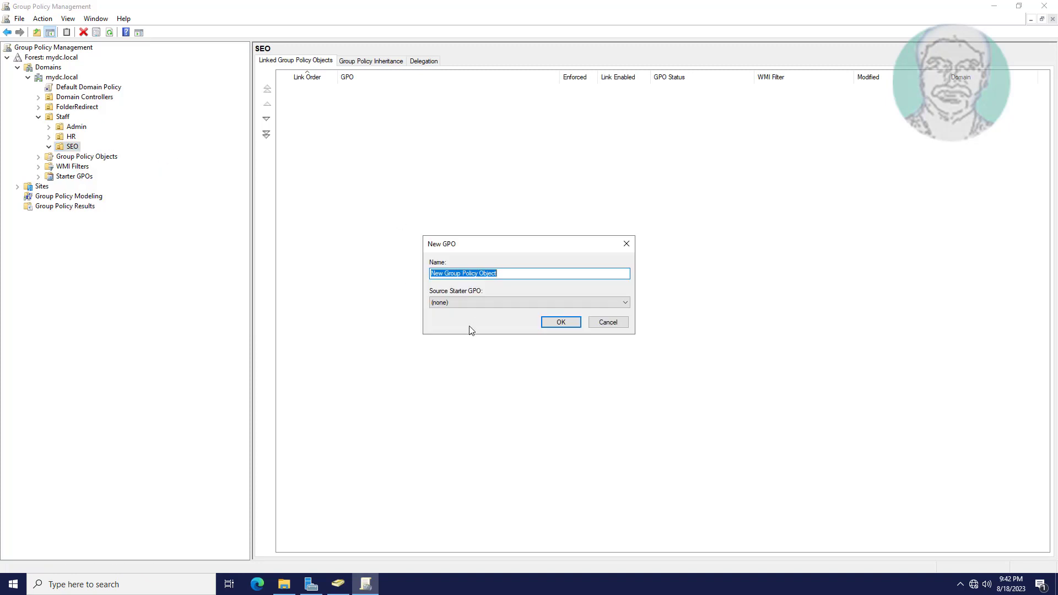
text(Common Wallpa)
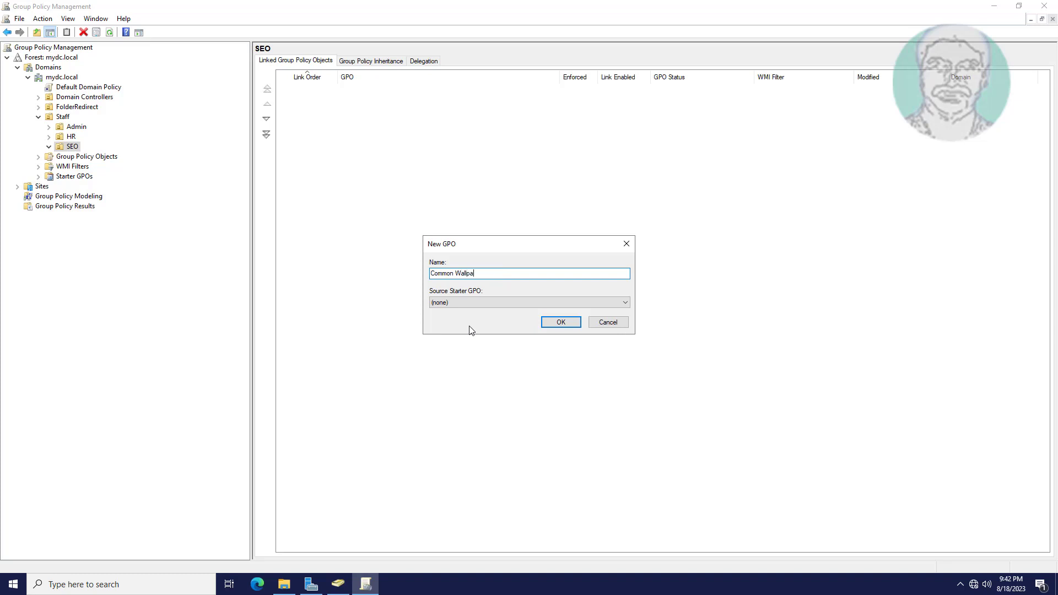
text(per Policy)
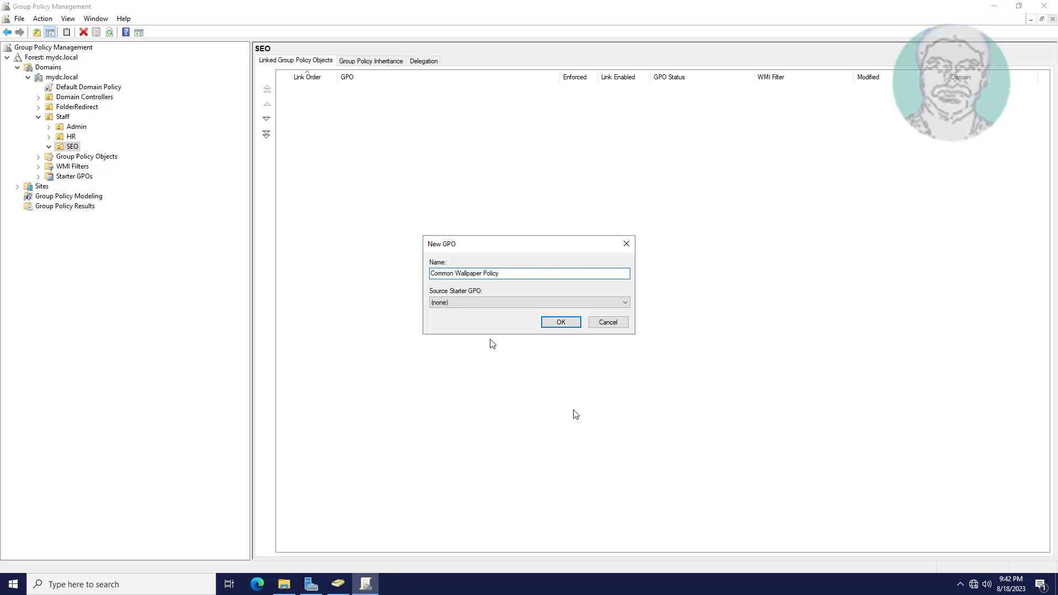
click(561, 322)
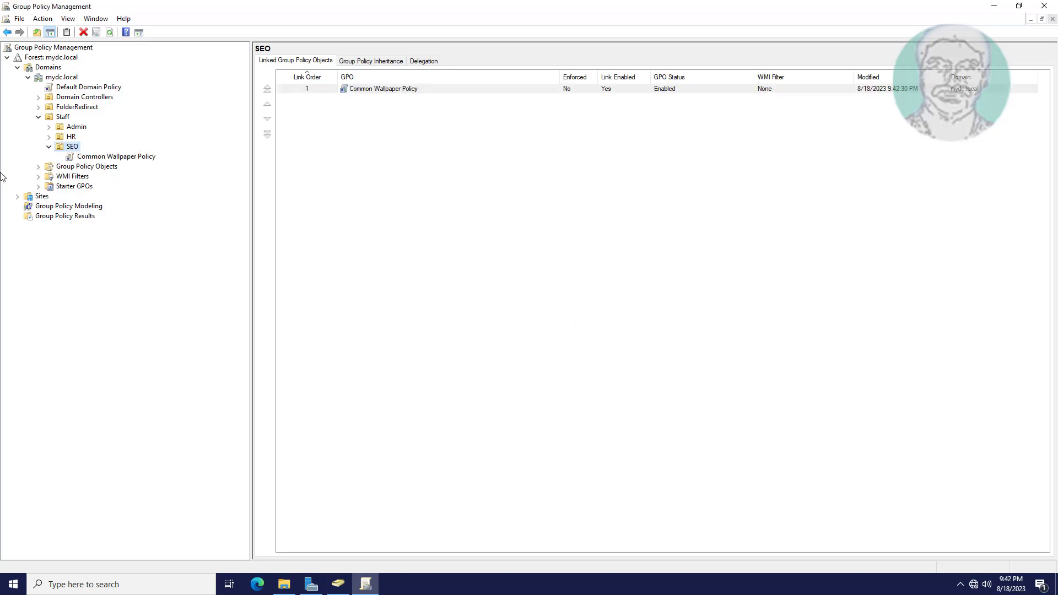
mouse_move(150, 164)
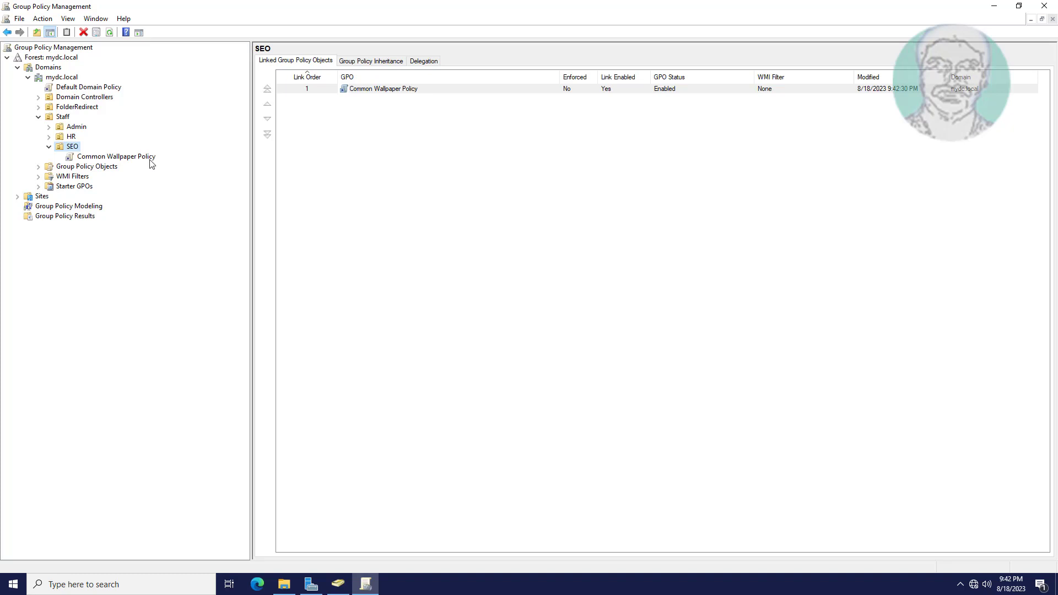
click(115, 156)
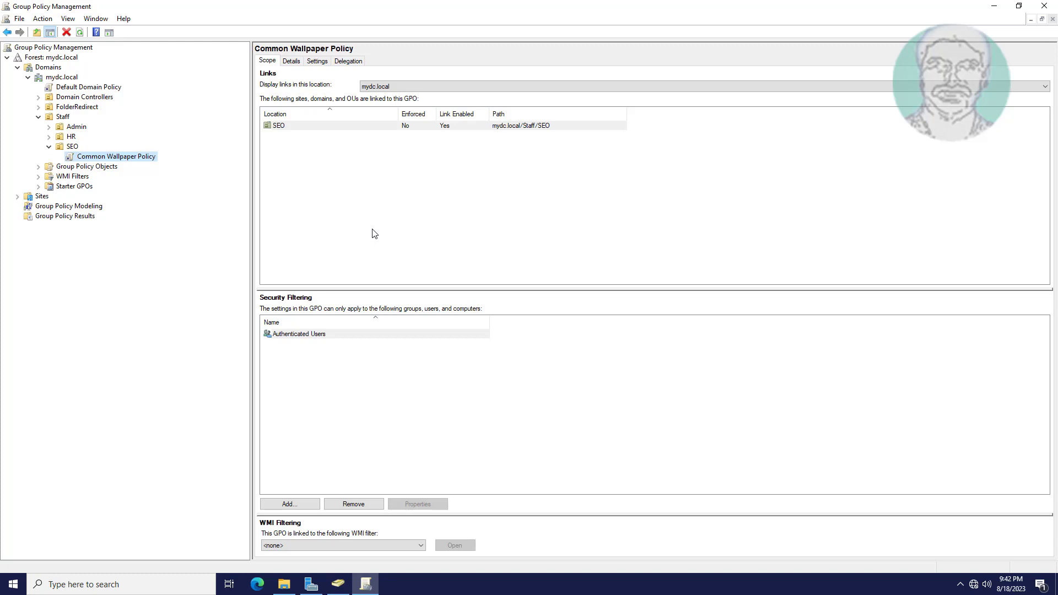
Edit the GPO and drill into User Configuration > Administrative Templates > Desktop > Desktop.
double_click(115, 156)
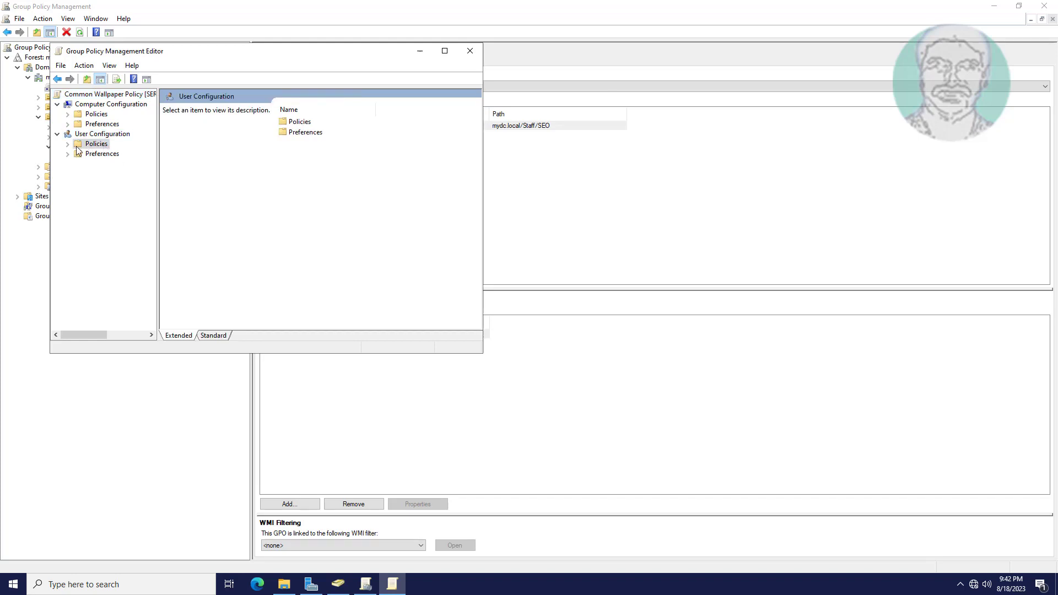
click(97, 143)
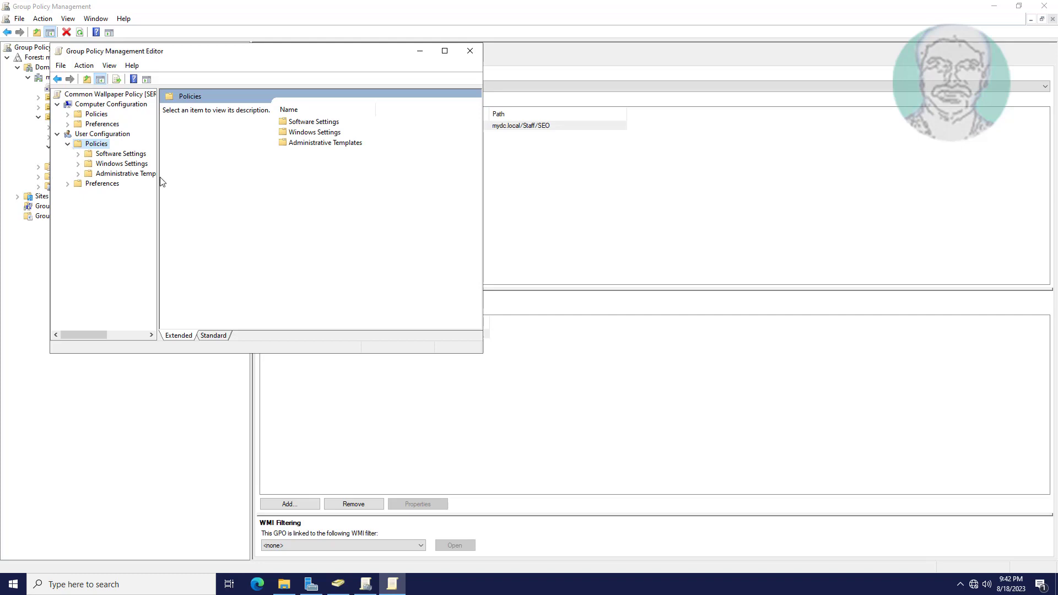
click(124, 173)
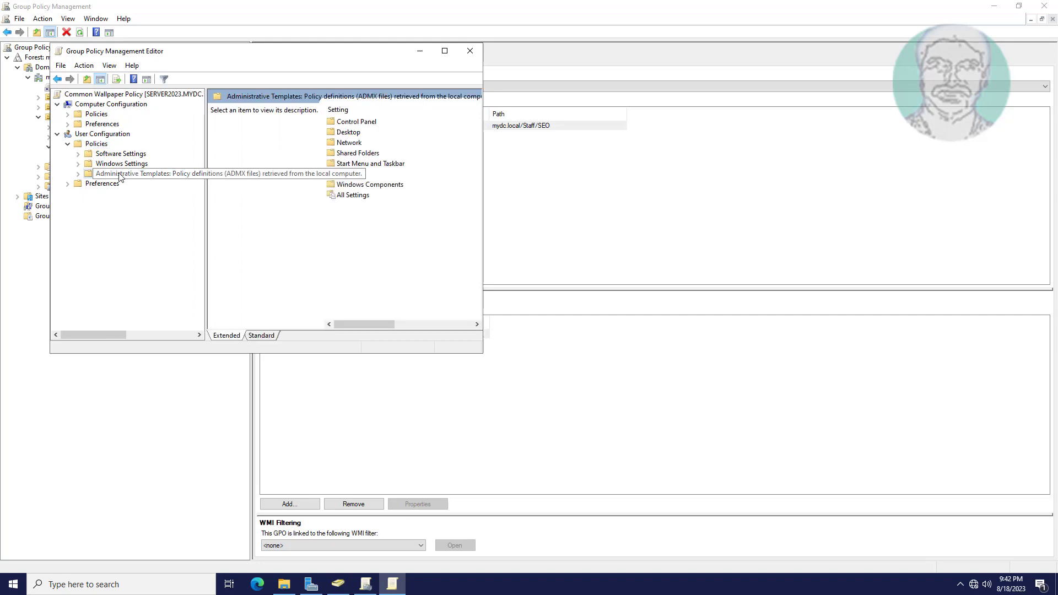
click(80, 174)
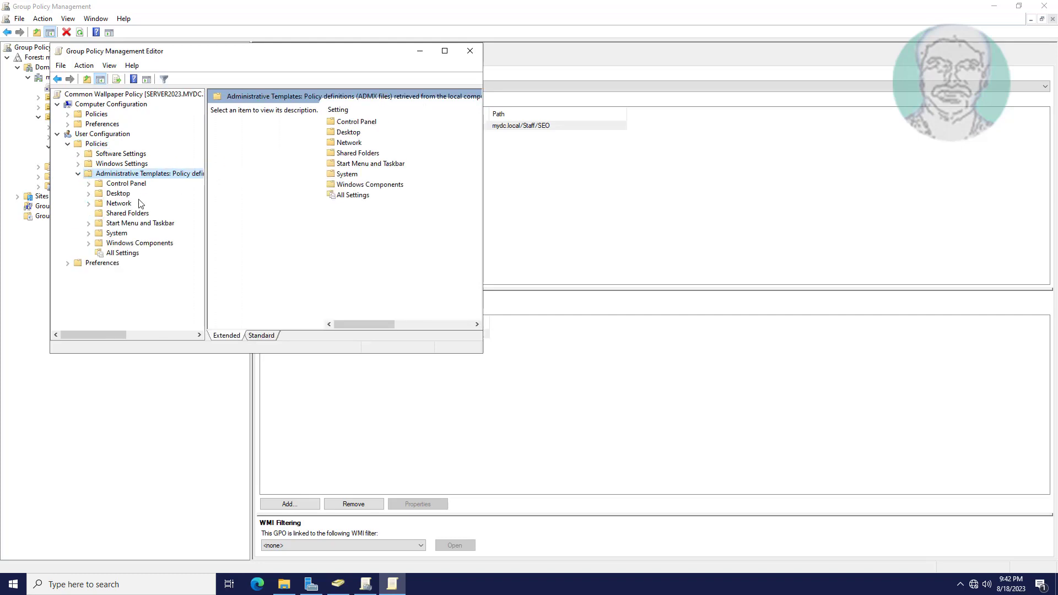
click(117, 193)
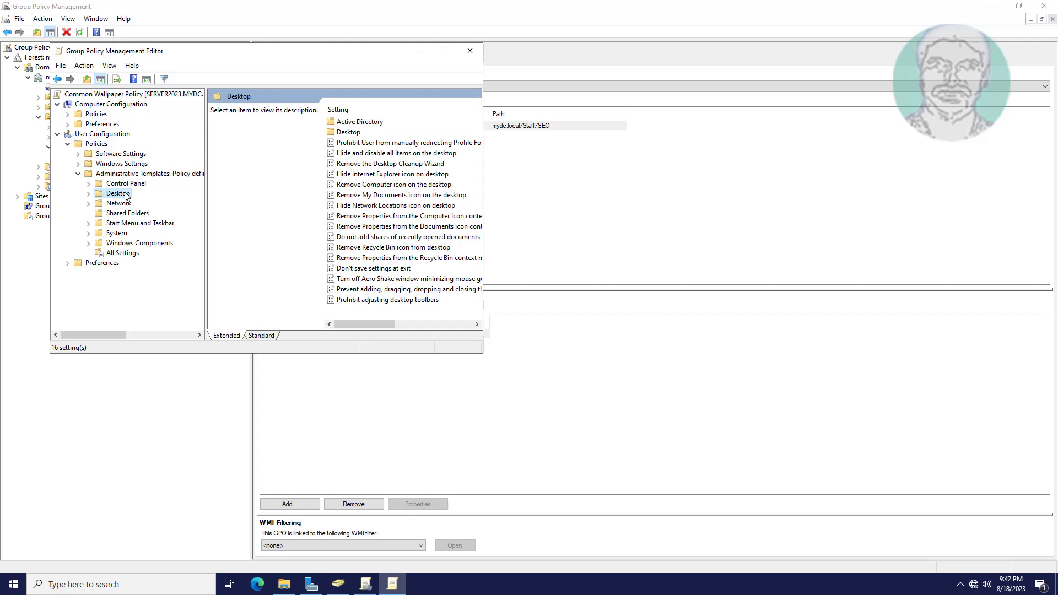
mouse_move(483, 180)
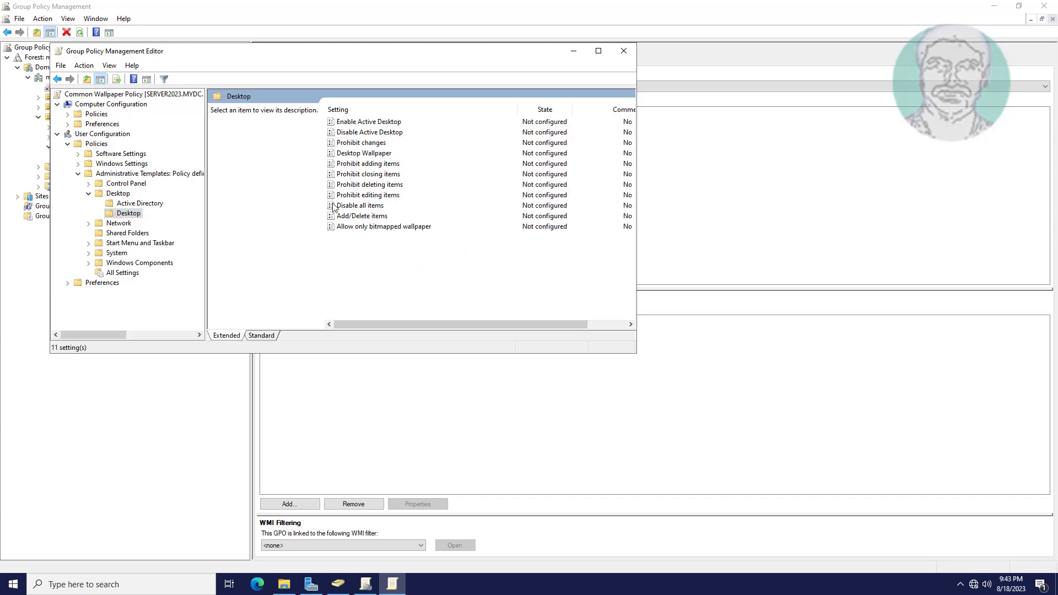
Bring up the Desktop Wallpaper setting for editing.
click(364, 152)
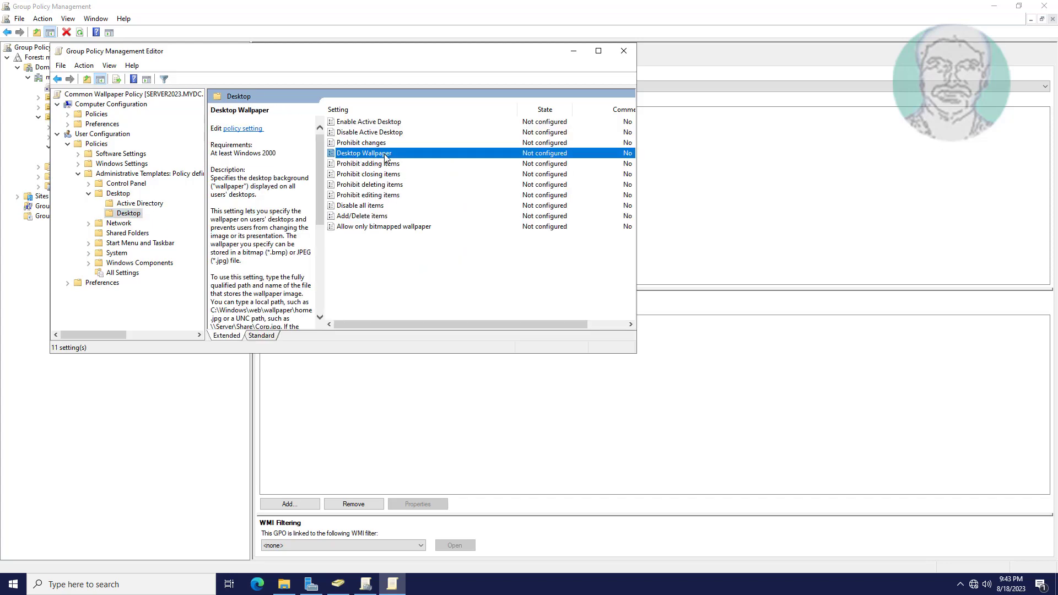
double_click(364, 152)
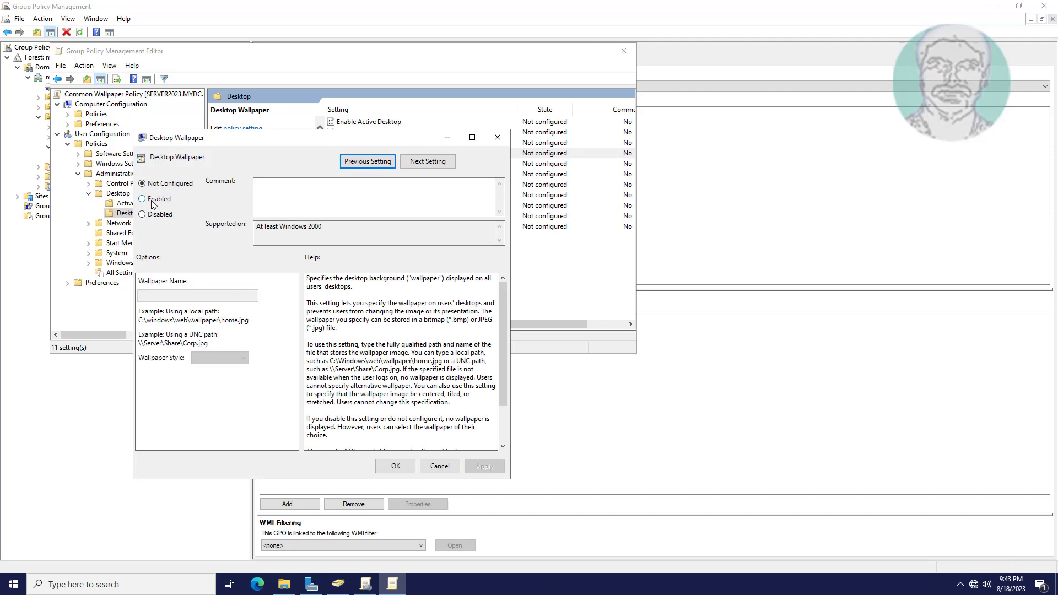
Enable Desktop Wallpaper with Wallpaper Name \\SERVER2023\CommonWallpaper\.
click(144, 199)
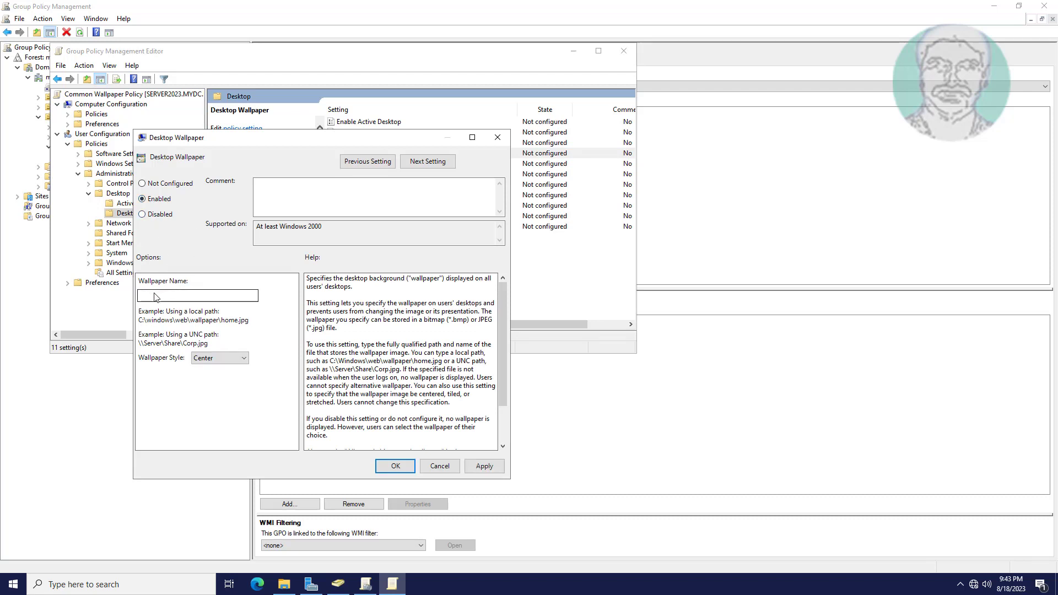
text(\\SERVER2023\CommonWallpaper)
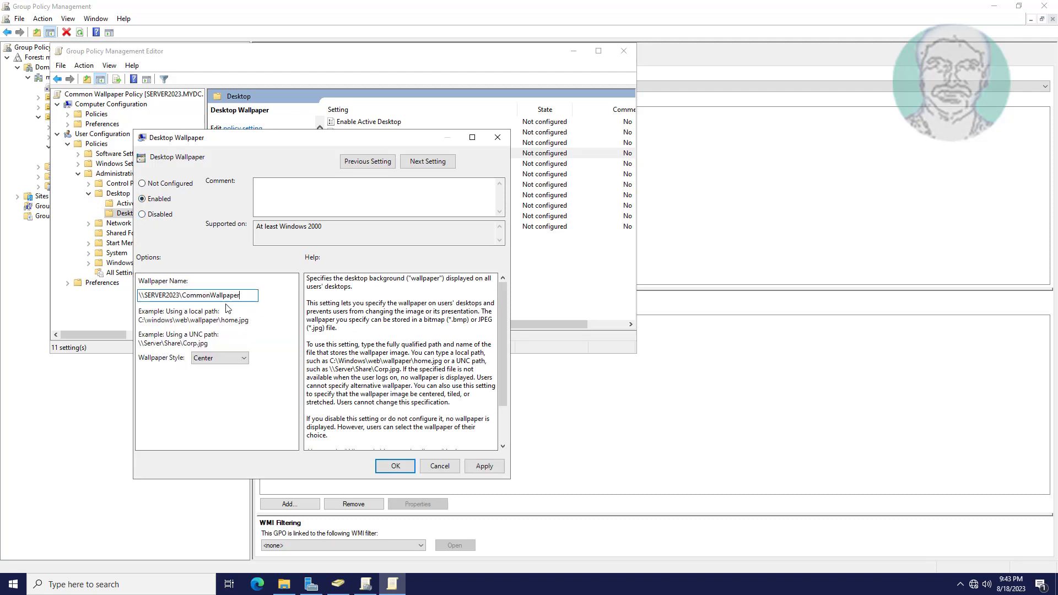
mouse_move(289, 307)
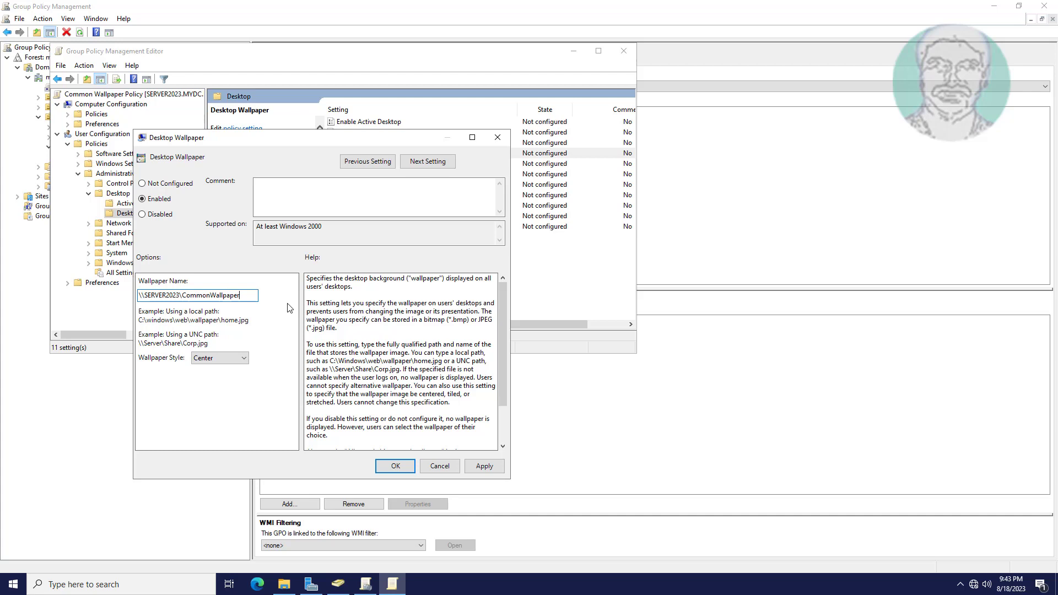
text(\)
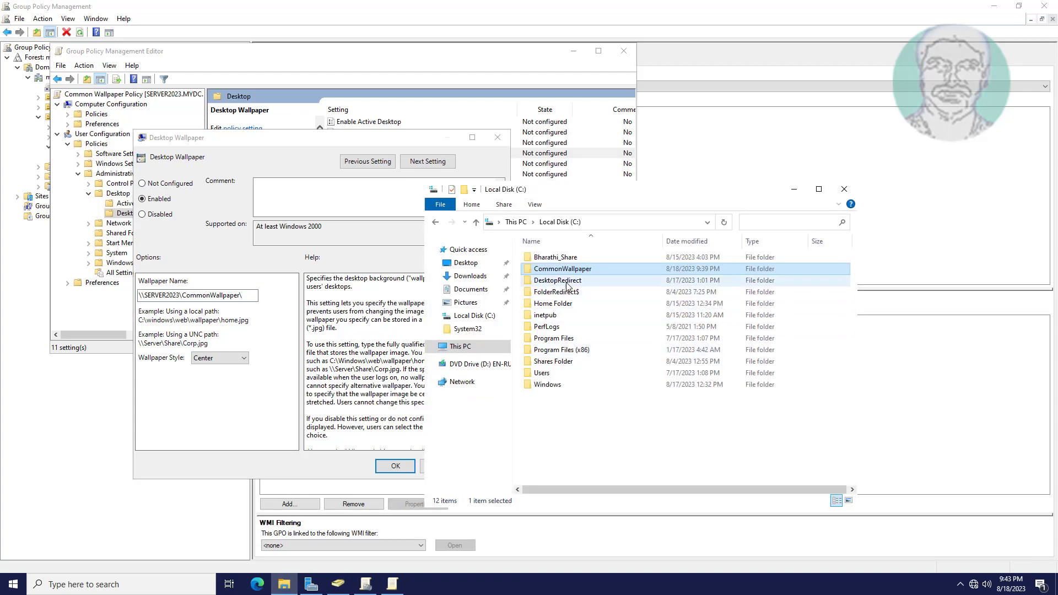
Check the AnnularEclipse image's file name in C:\CommonWallpaper via its properties.
double_click(562, 268)
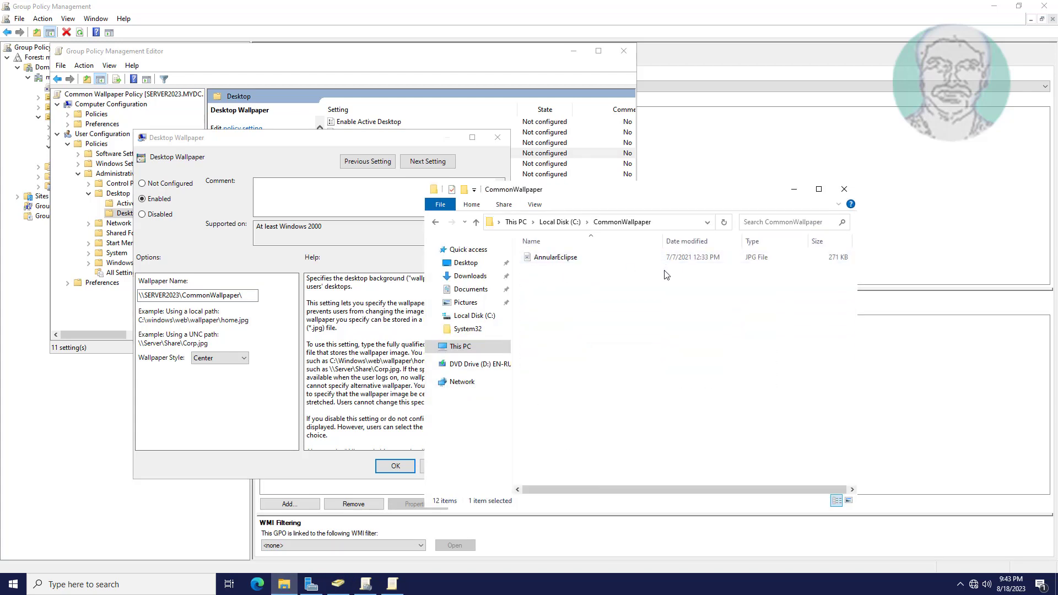
right_click(554, 257)
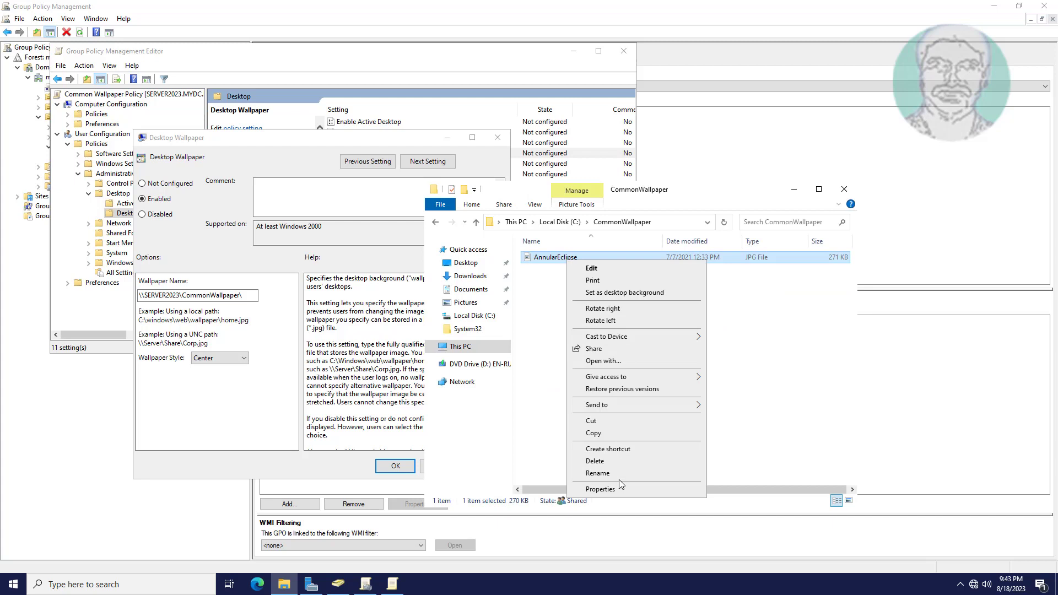
click(601, 489)
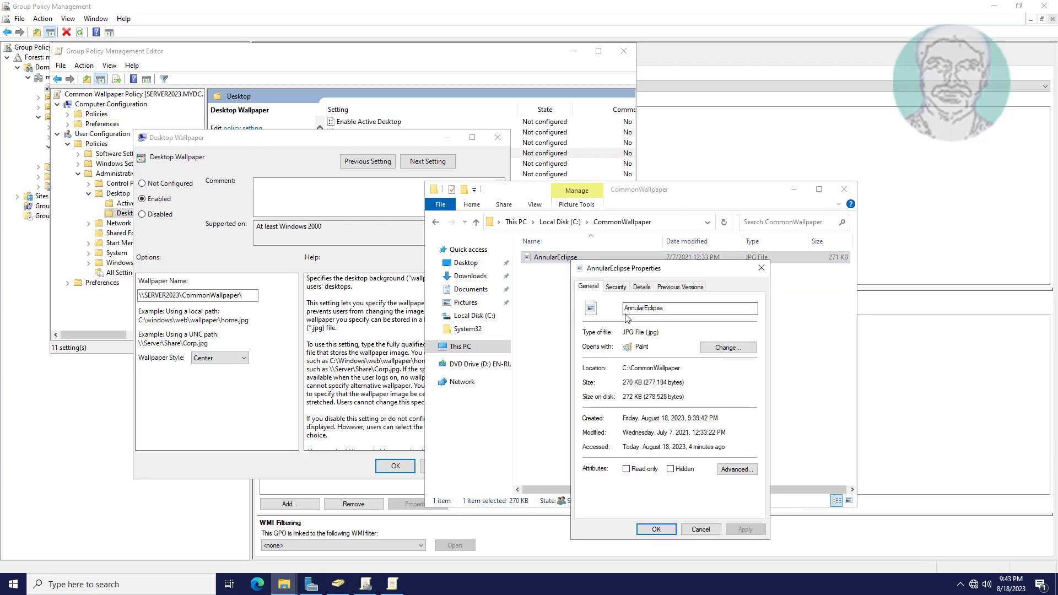
double_click(653, 333)
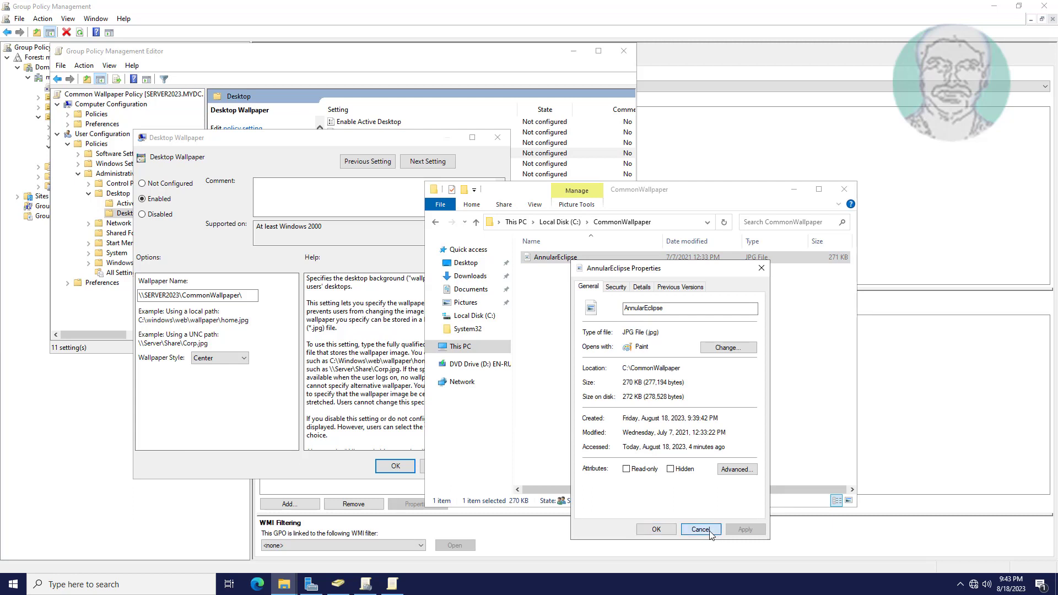
click(701, 529)
text(AnnularEclipse.jpg)
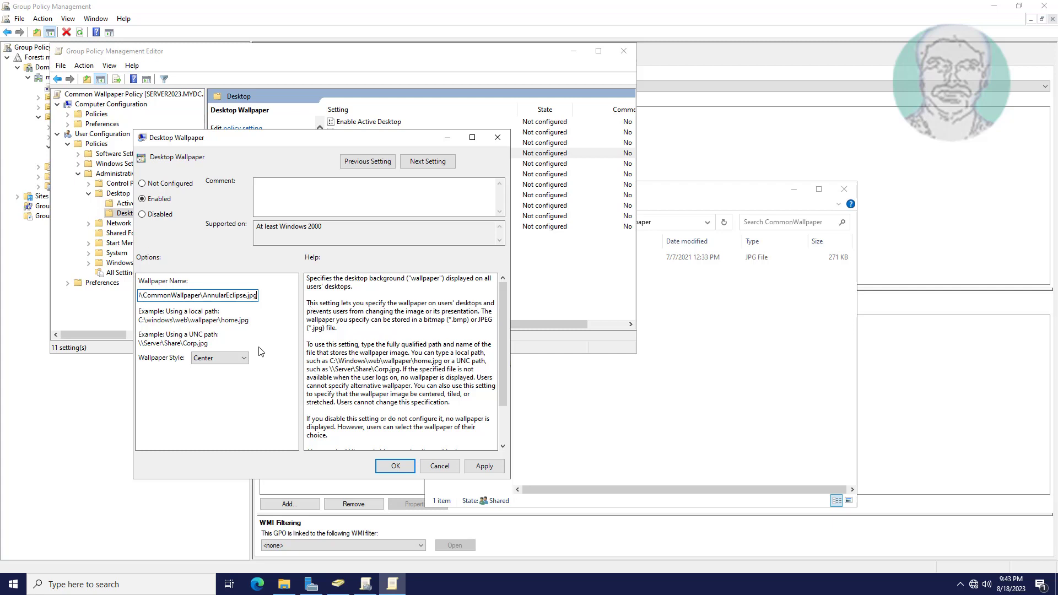
Set wallpaper style to Fit, apply the setting, and close the policy editor.
click(243, 358)
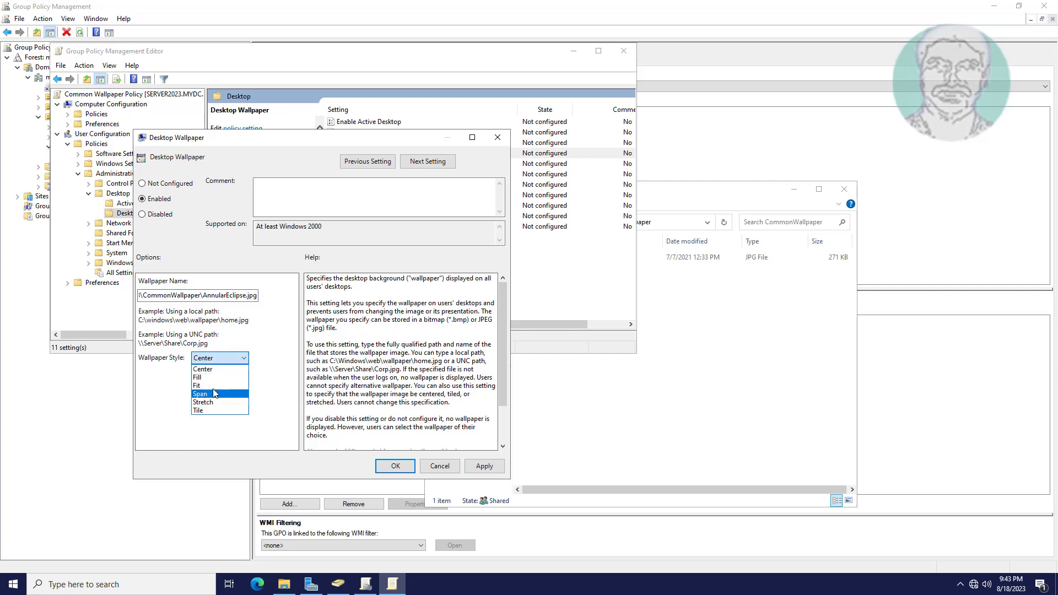
click(196, 386)
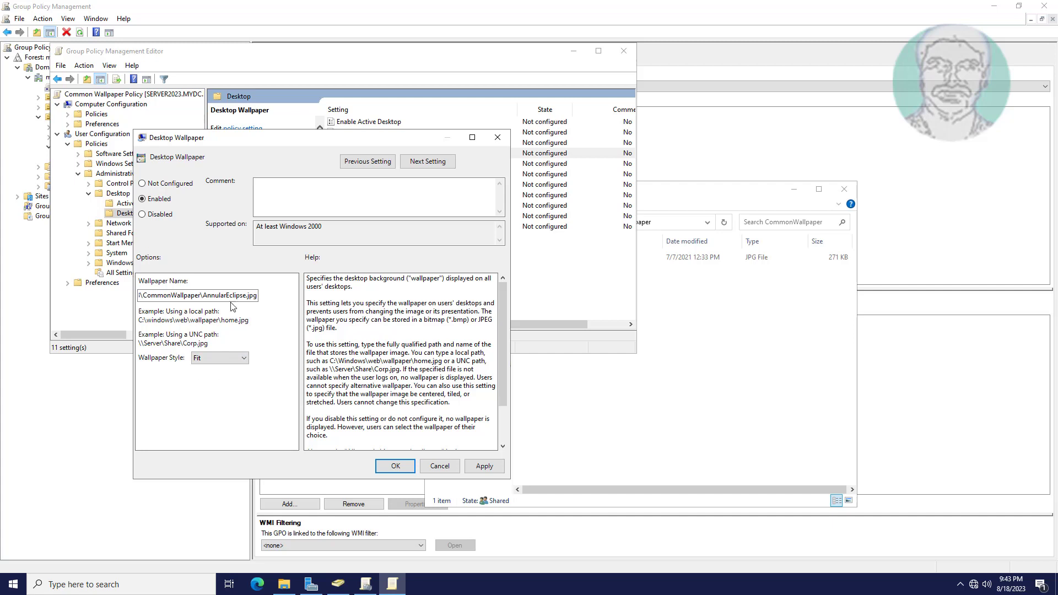
click(485, 465)
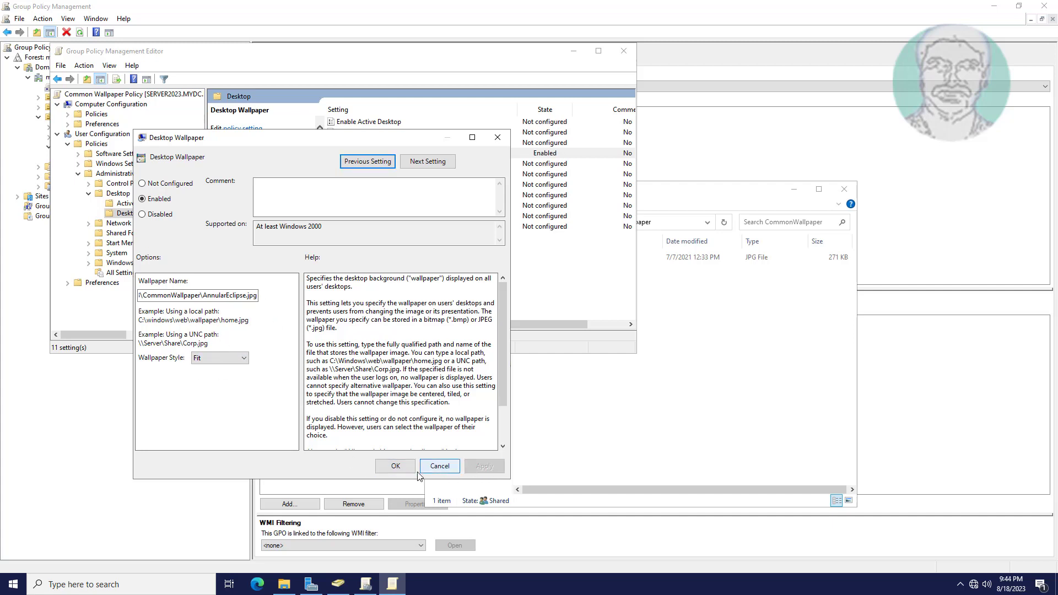
click(395, 466)
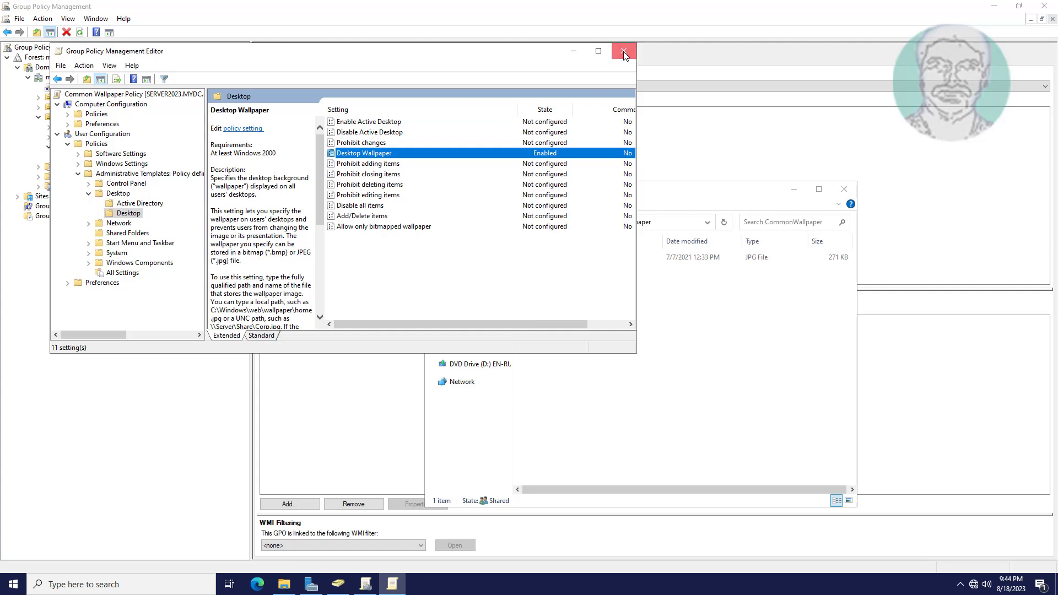
click(623, 51)
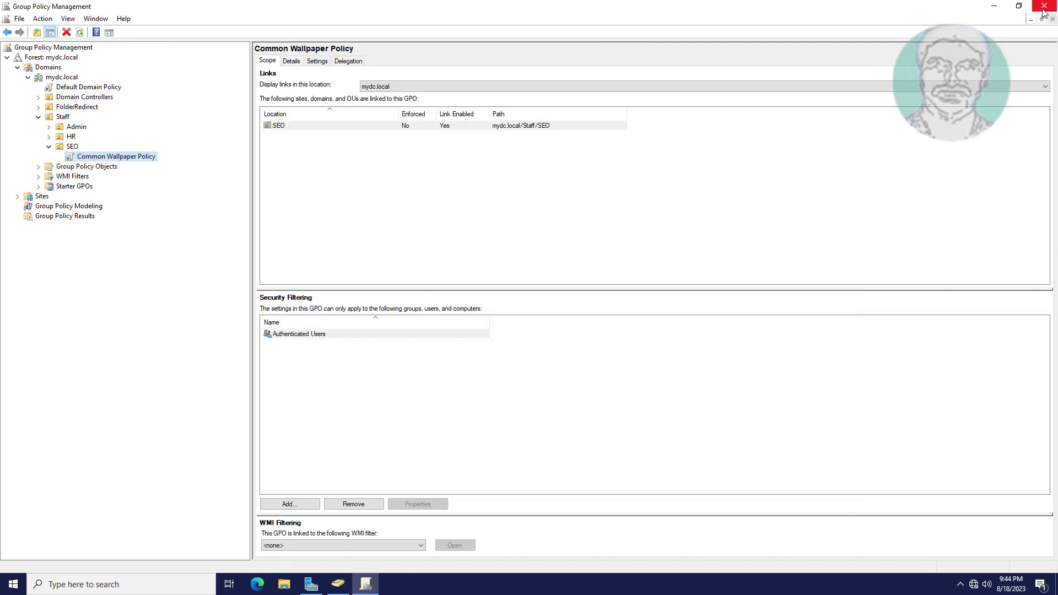
Close Group Policy Management, select the first SEO user in AD Users and Computers, then close it.
click(1044, 6)
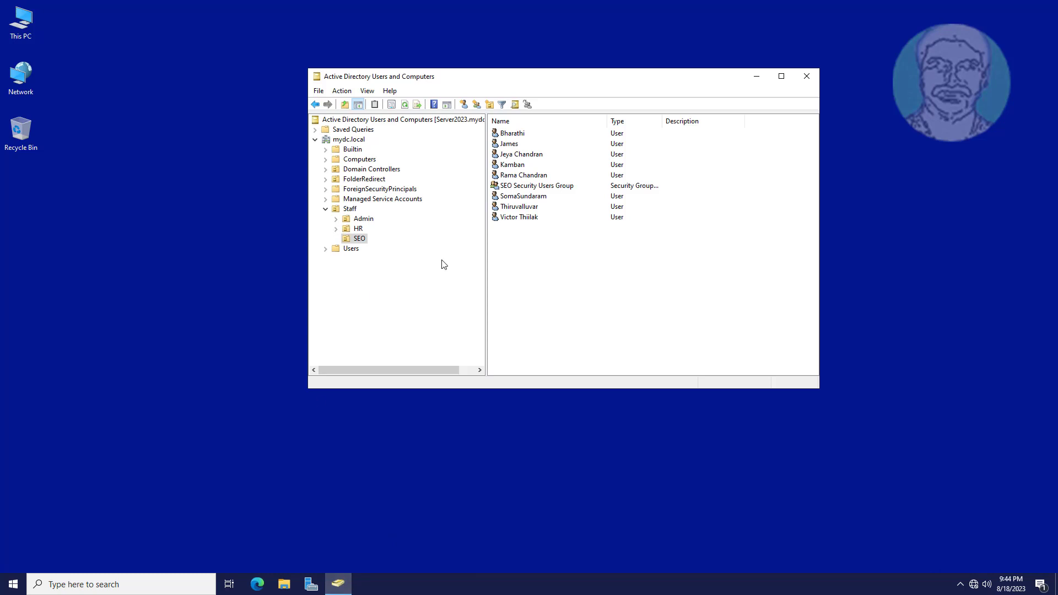
click(512, 132)
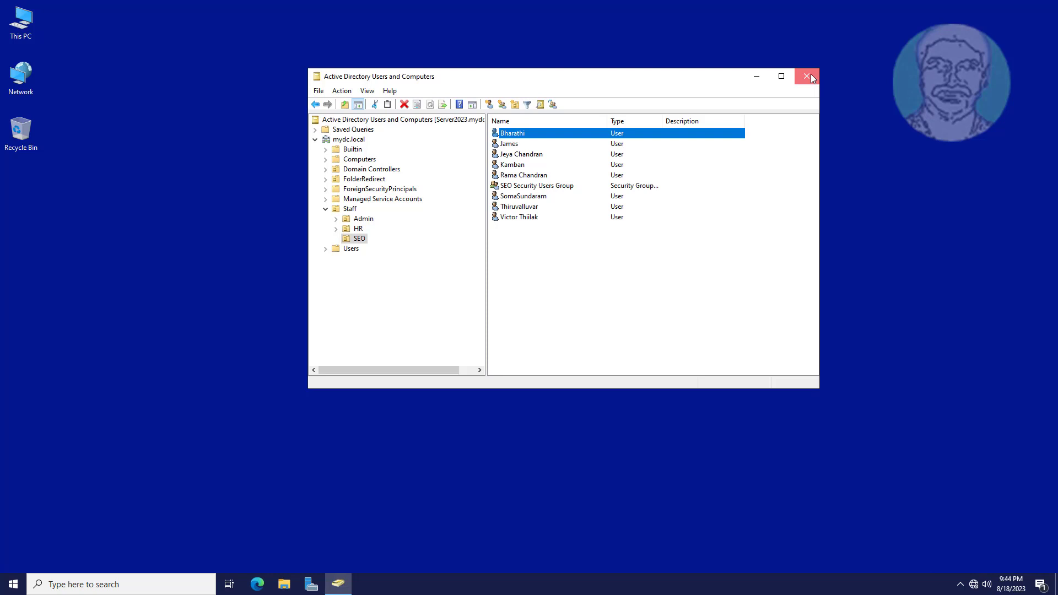
click(807, 76)
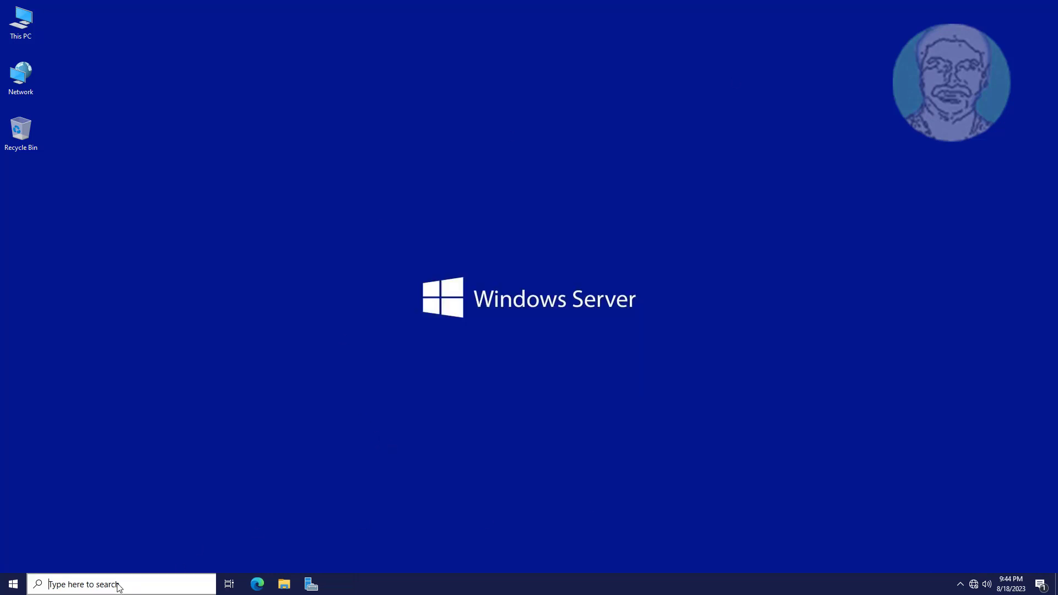
Launch Command Prompt on the server from a search for cmd.
text(cmd)
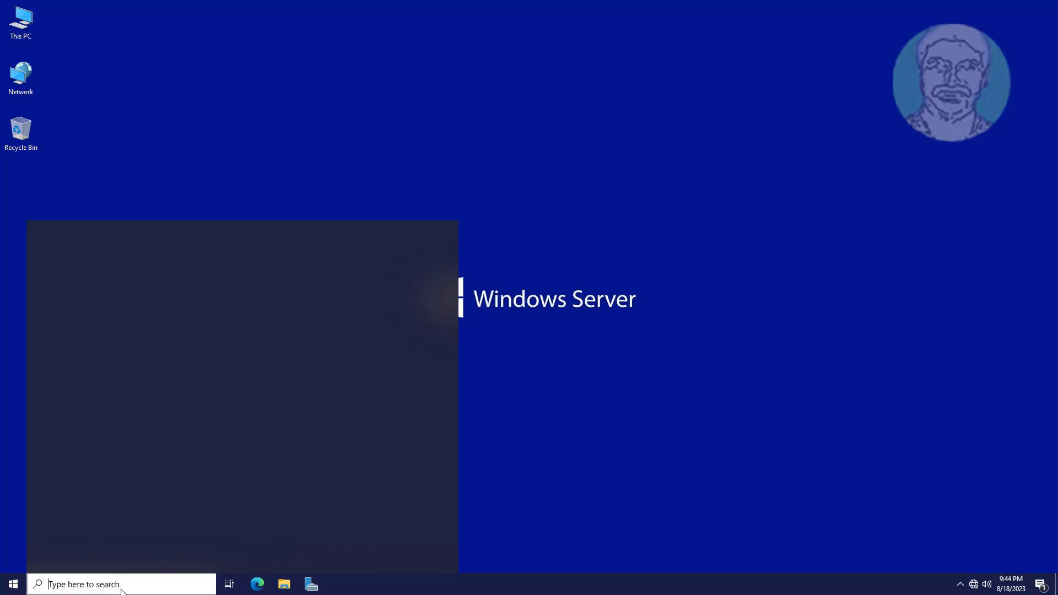
text(cmd)
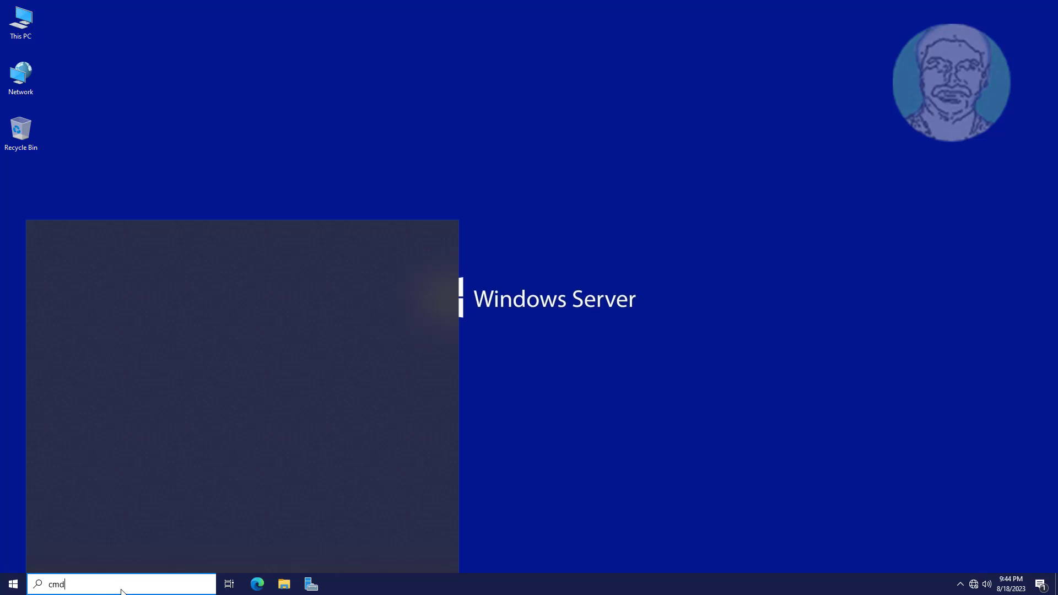
text(cmd)
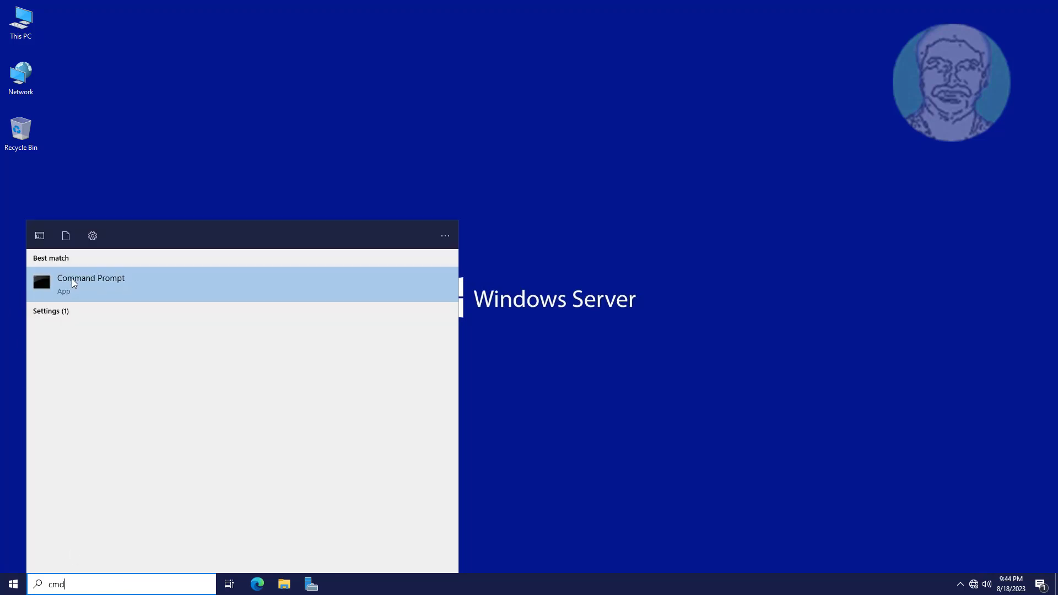
click(90, 277)
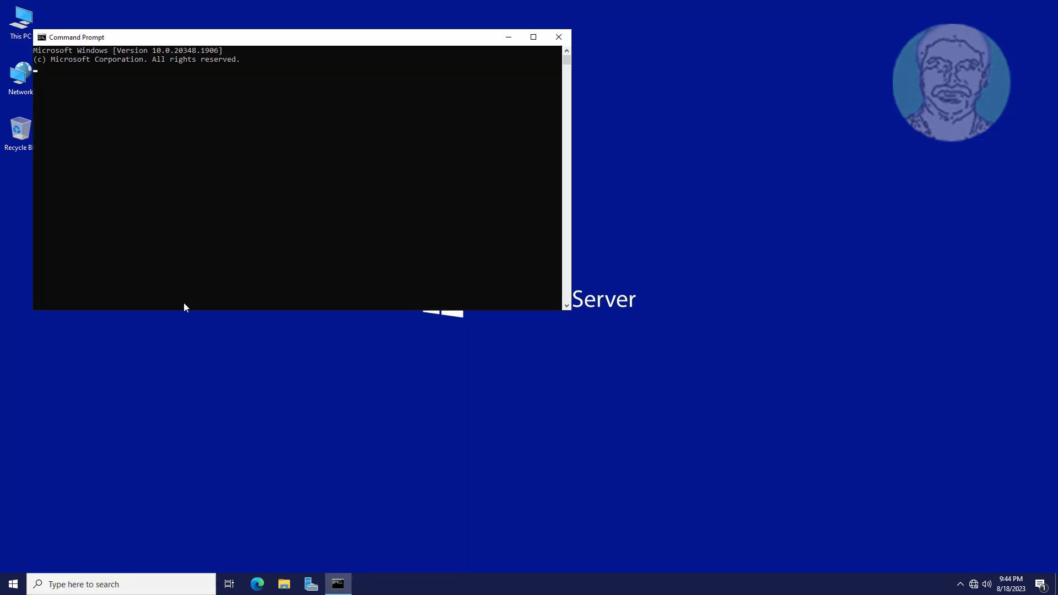
Run gpupdate /force so computer and user policy refresh, then exit the prompt.
text(gpu)
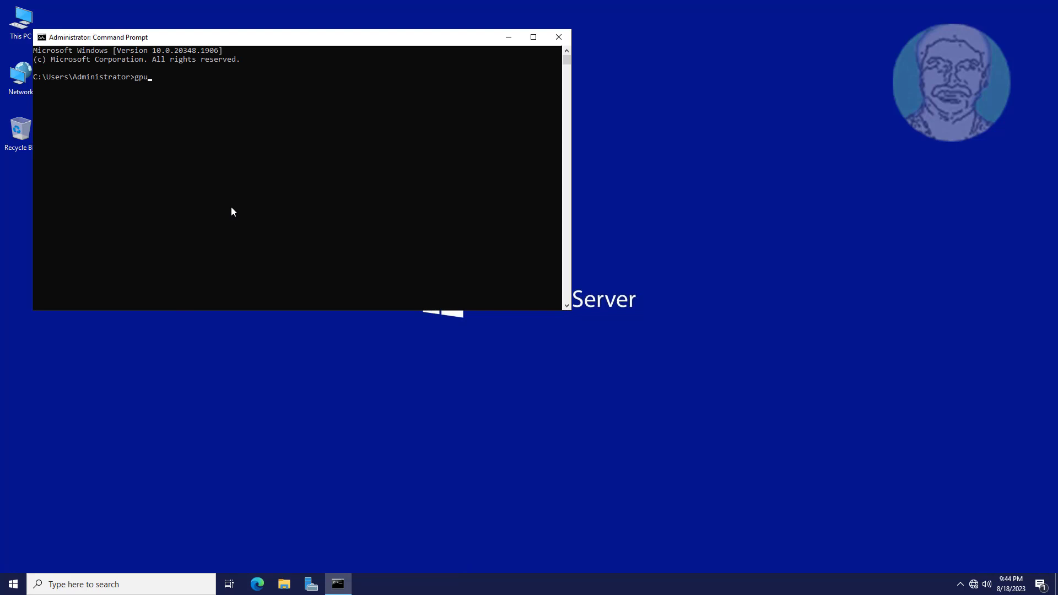
text(pdate /force)
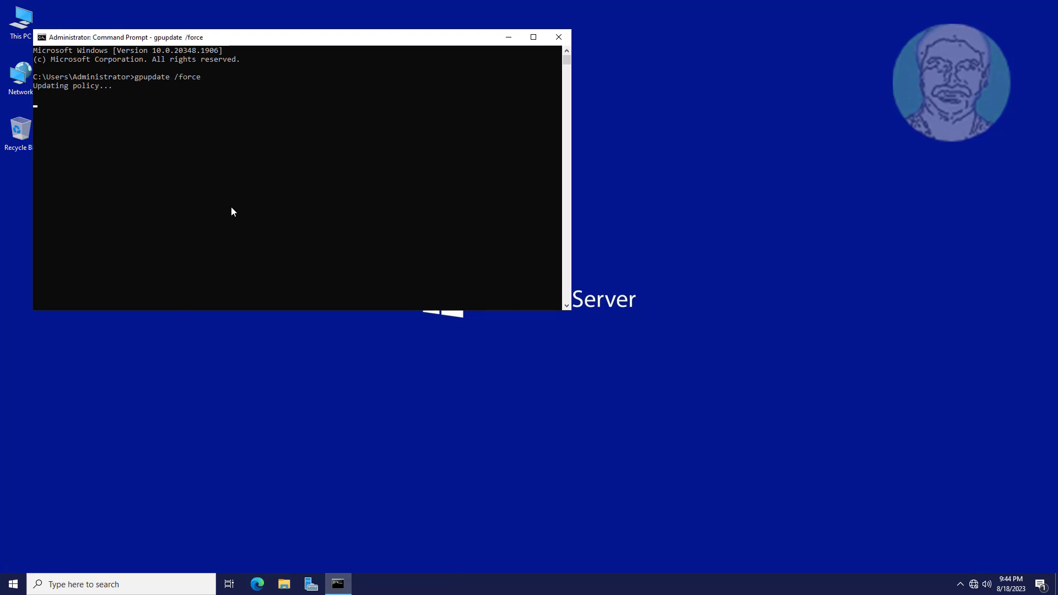
mouse_move(464, 279)
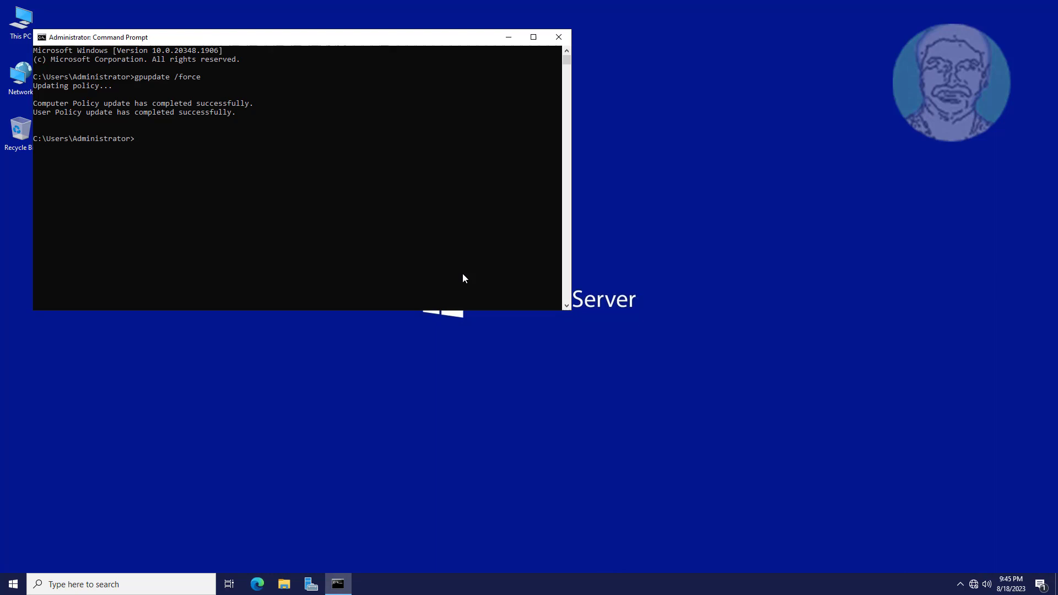
text(ex)
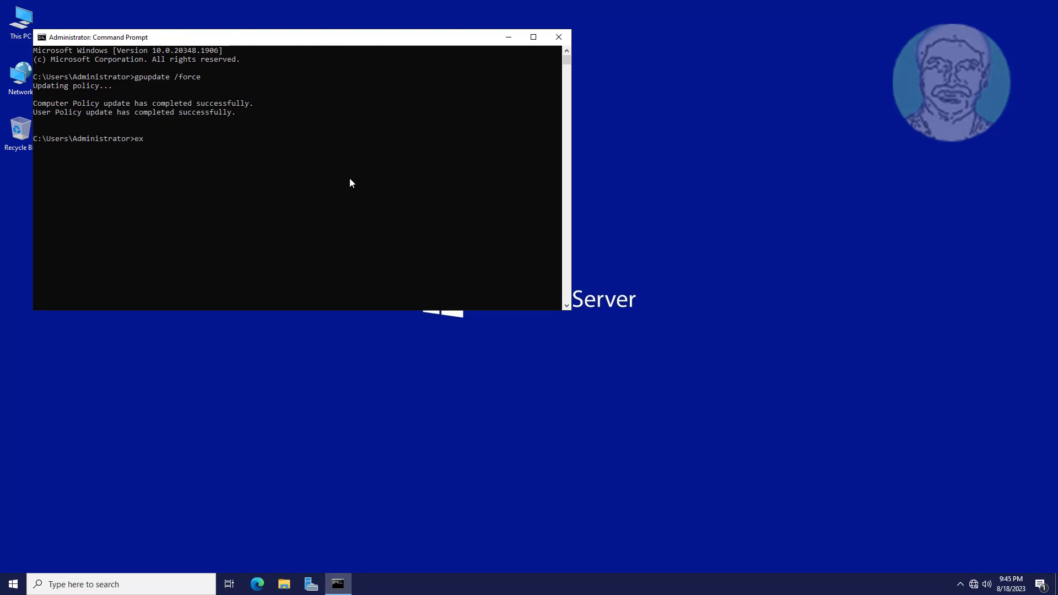
key(Enter)
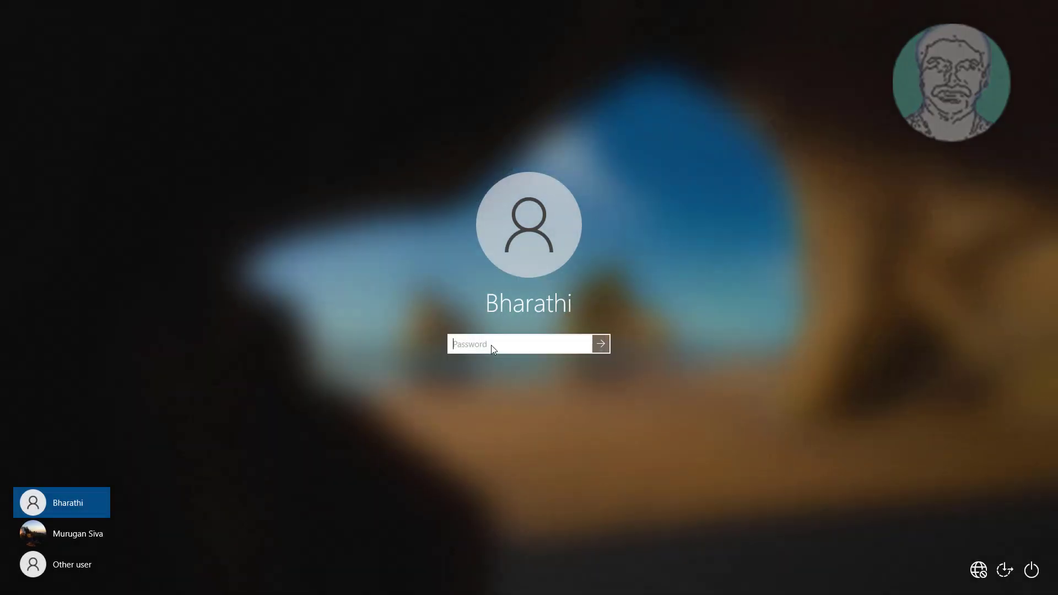
Sign in to the domain user account on the Windows 10 client with its password.
text(••)
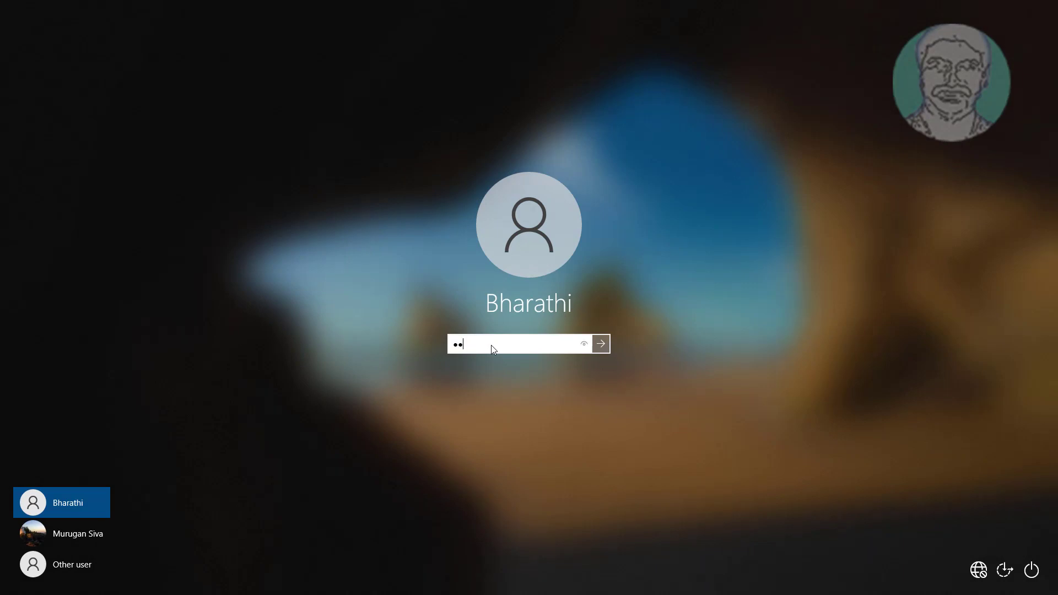
click(602, 344)
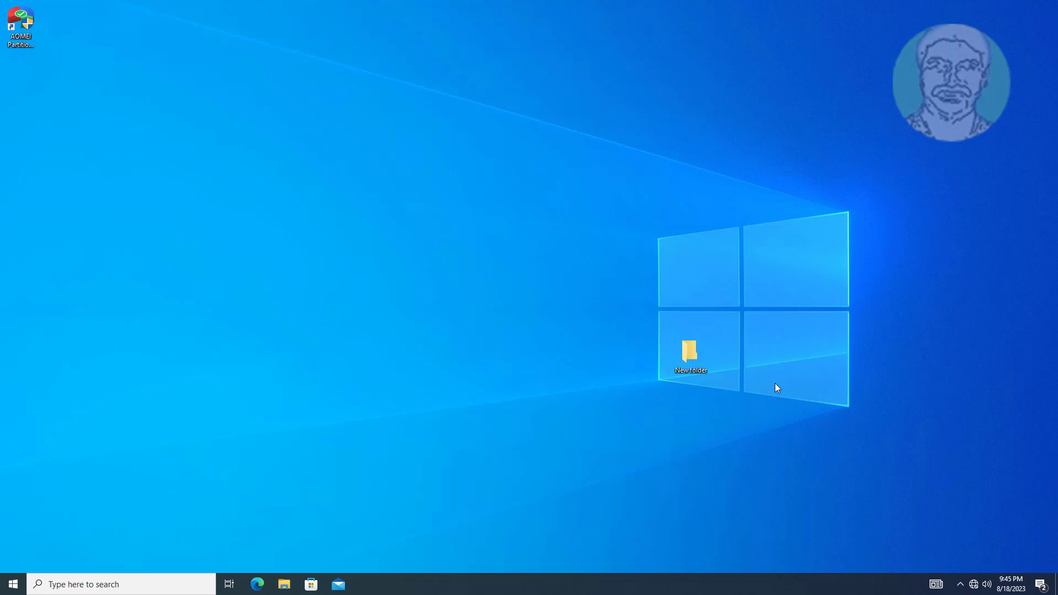
mouse_move(756, 351)
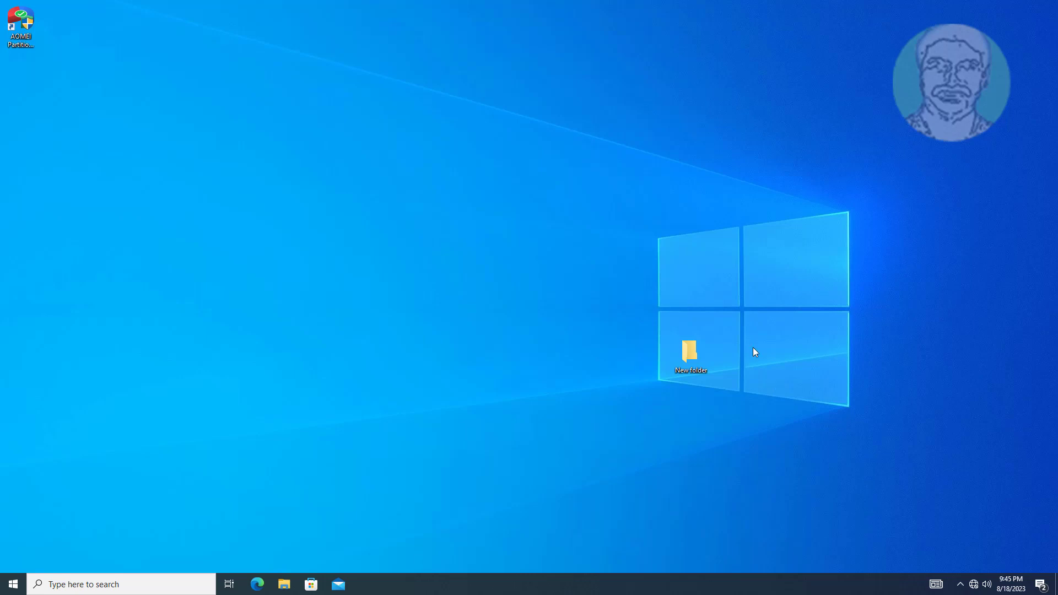
mouse_move(380, 364)
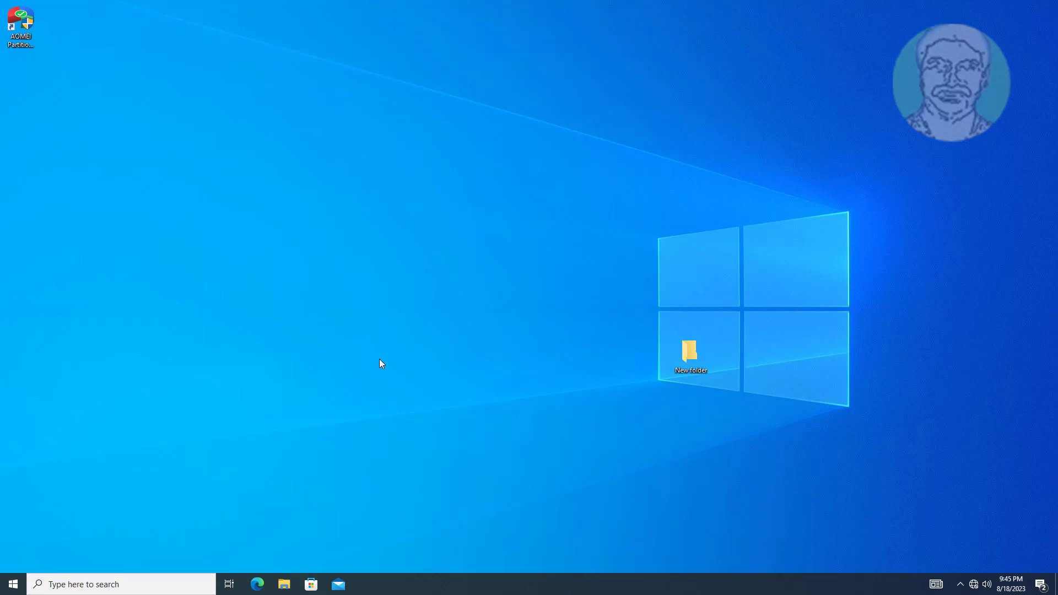
mouse_move(430, 486)
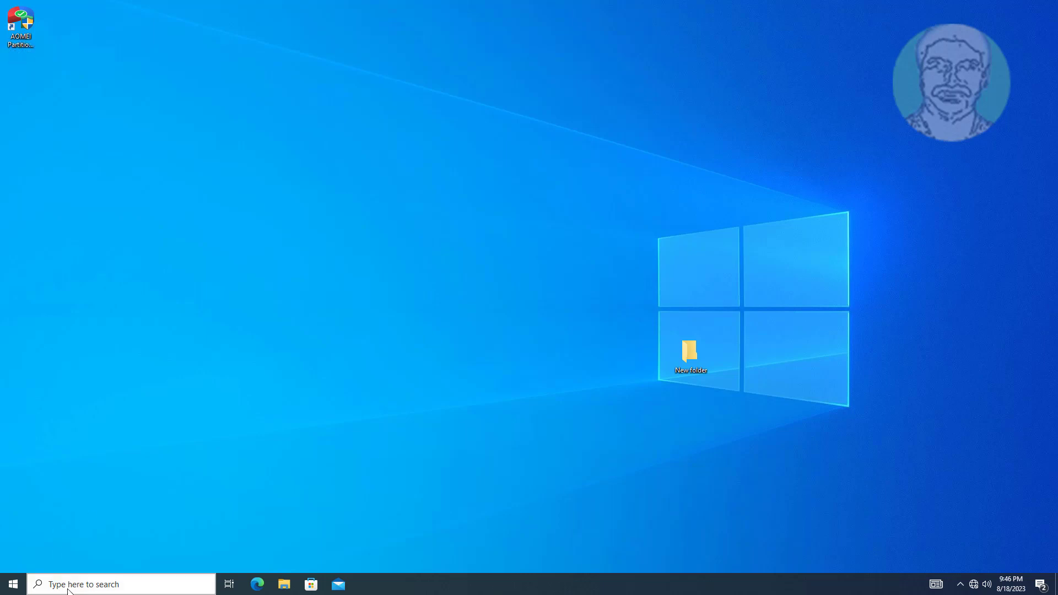
Launch an elevated Command Prompt on the client using the Administrator credentials in UAC.
text(cmd)
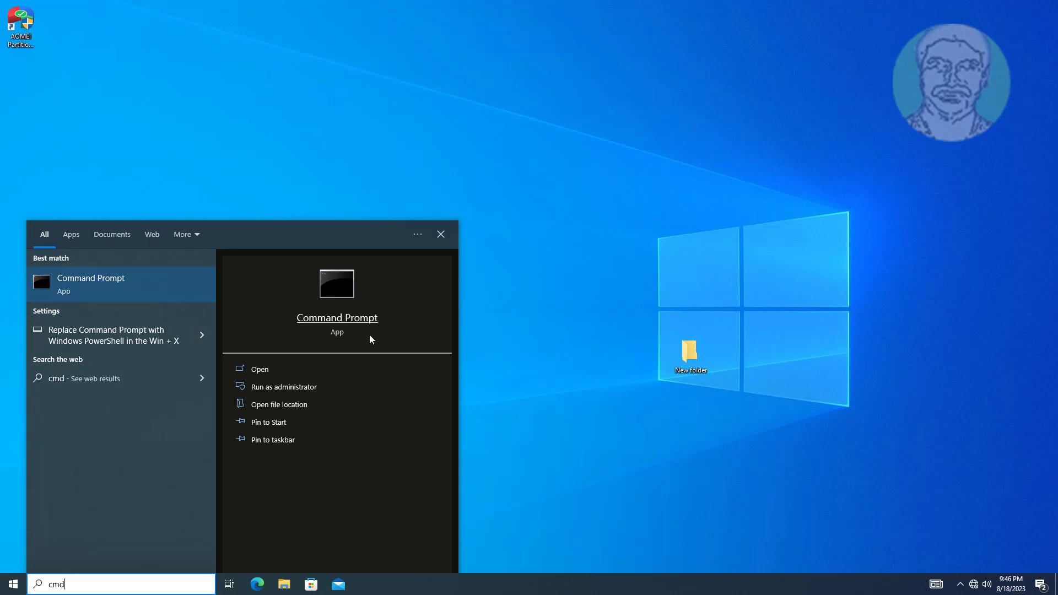
mouse_move(470, 338)
text(Adminis)
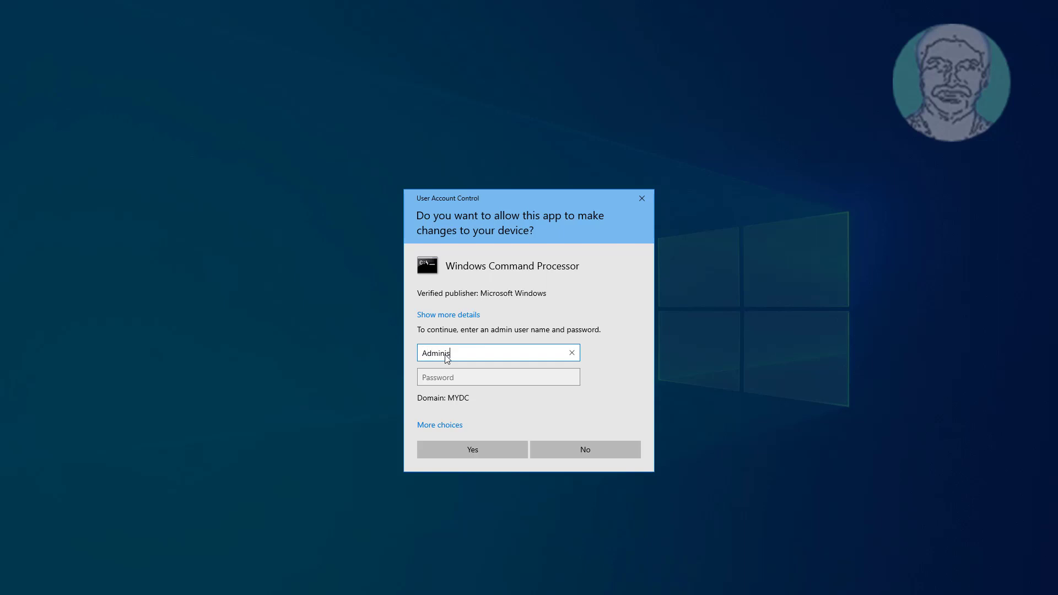
text(••••)
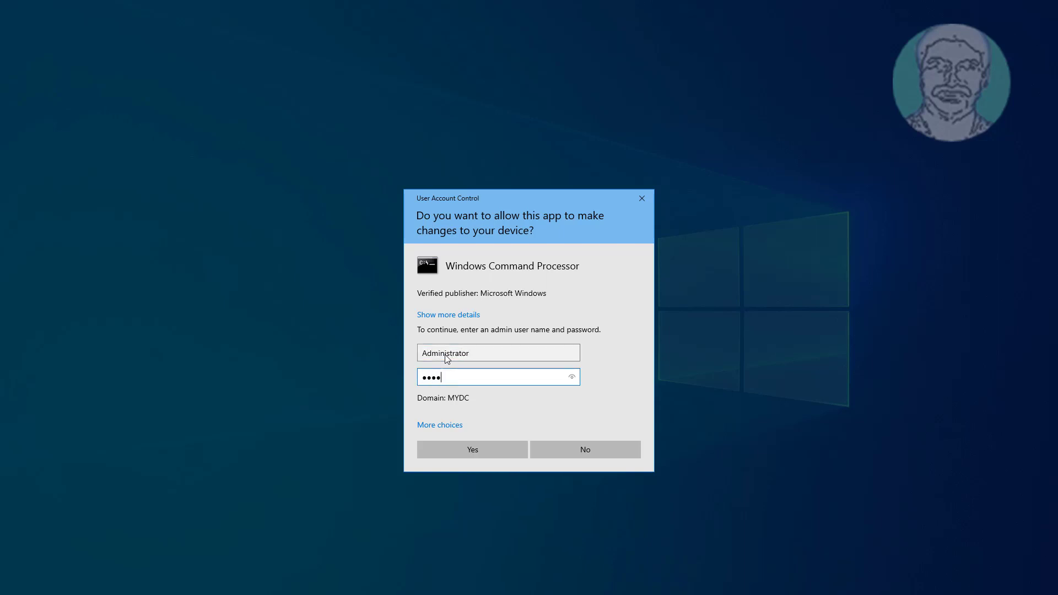
click(472, 450)
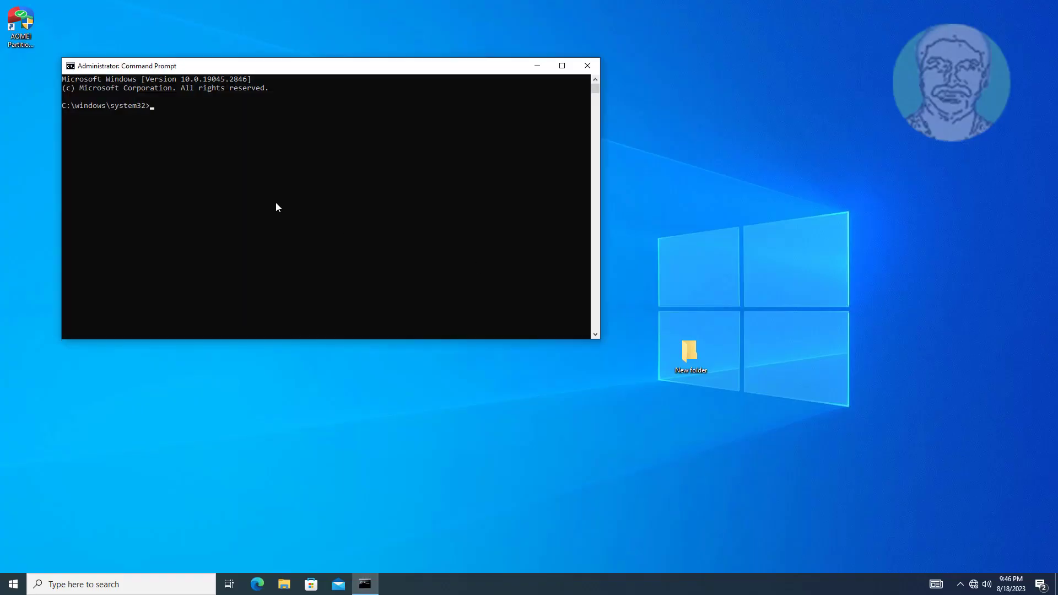
Run gpupdate /force in the elevated prompt, then exit it.
text(gpupdate /forc)
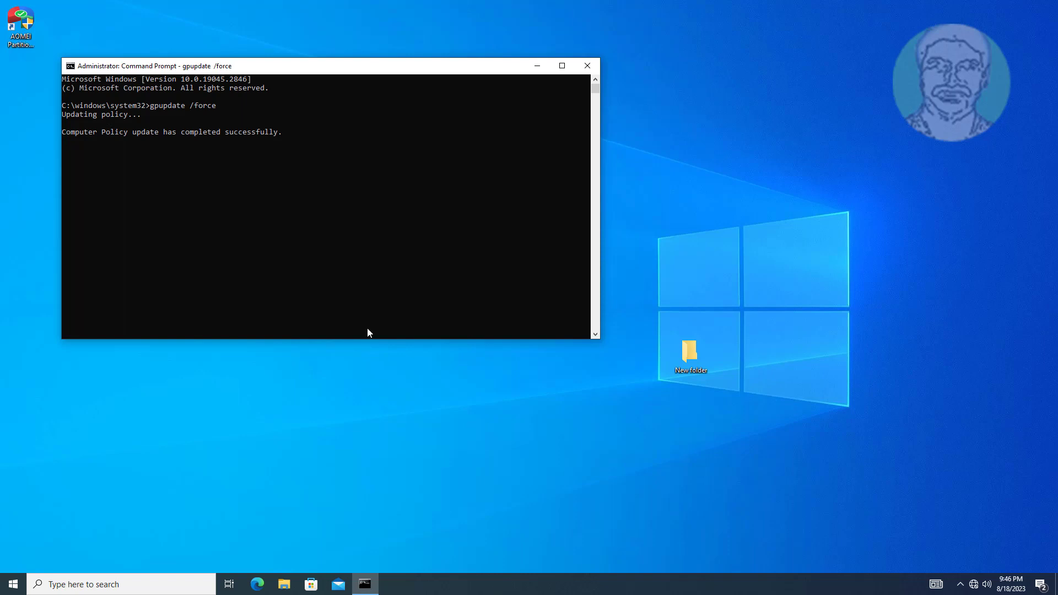
text(ex)
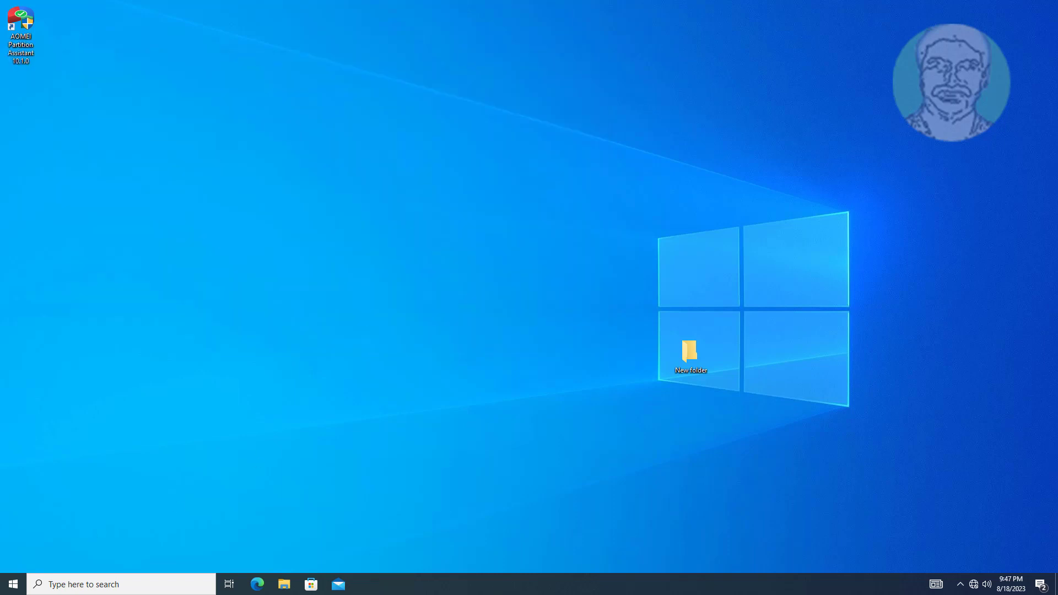
Sign the domain user out of the Windows 10 client from the Start menu account options.
click(10, 584)
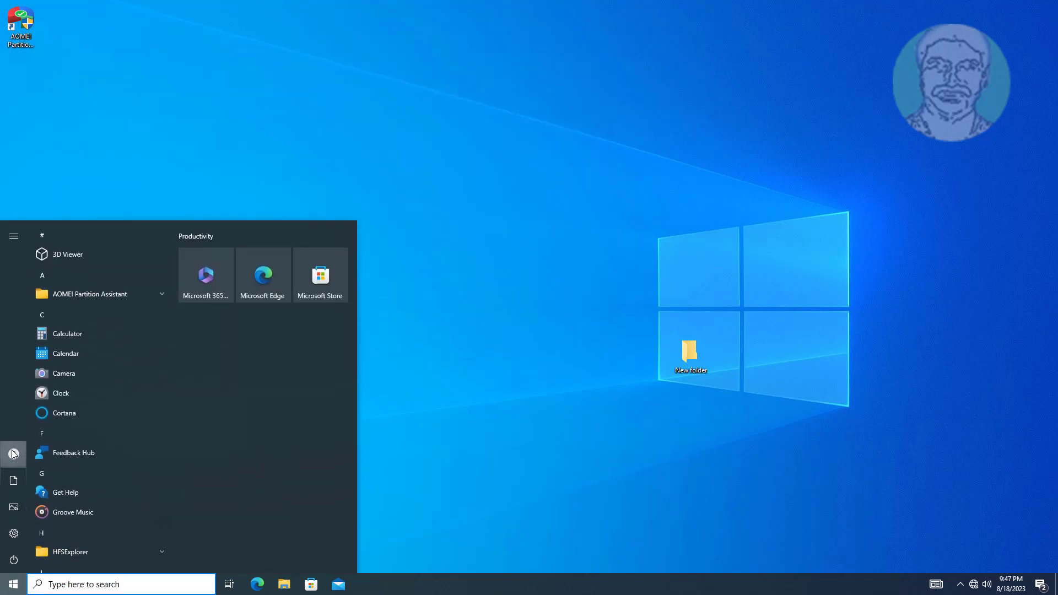
click(13, 454)
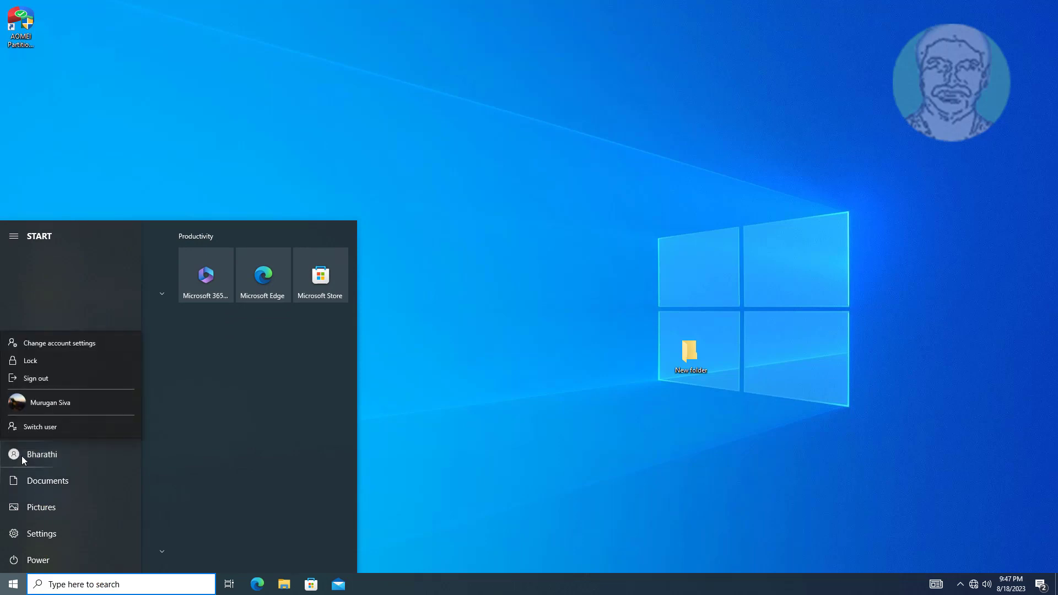
mouse_move(49, 382)
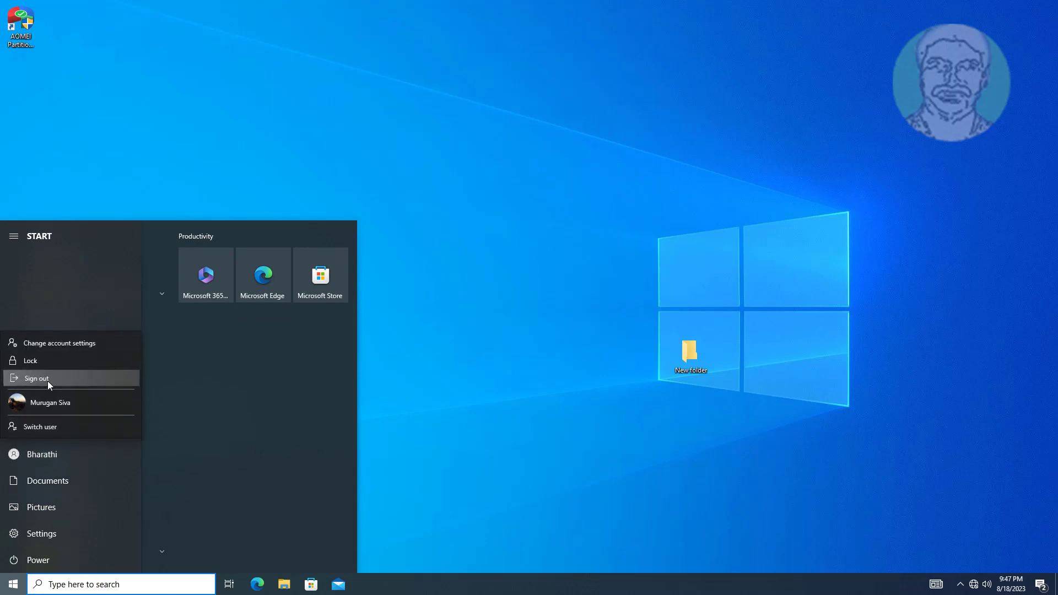
click(36, 378)
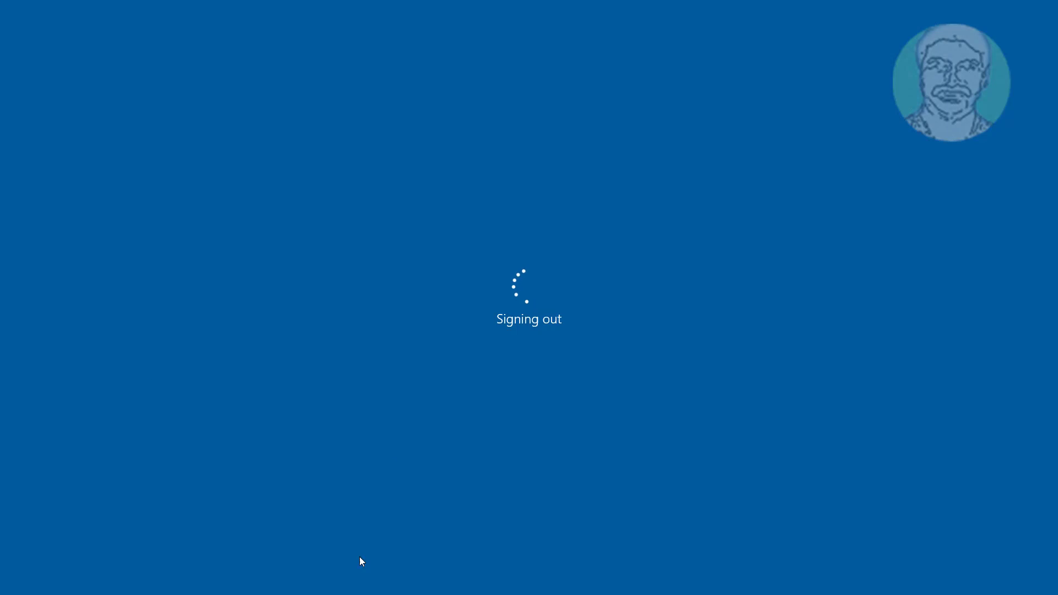